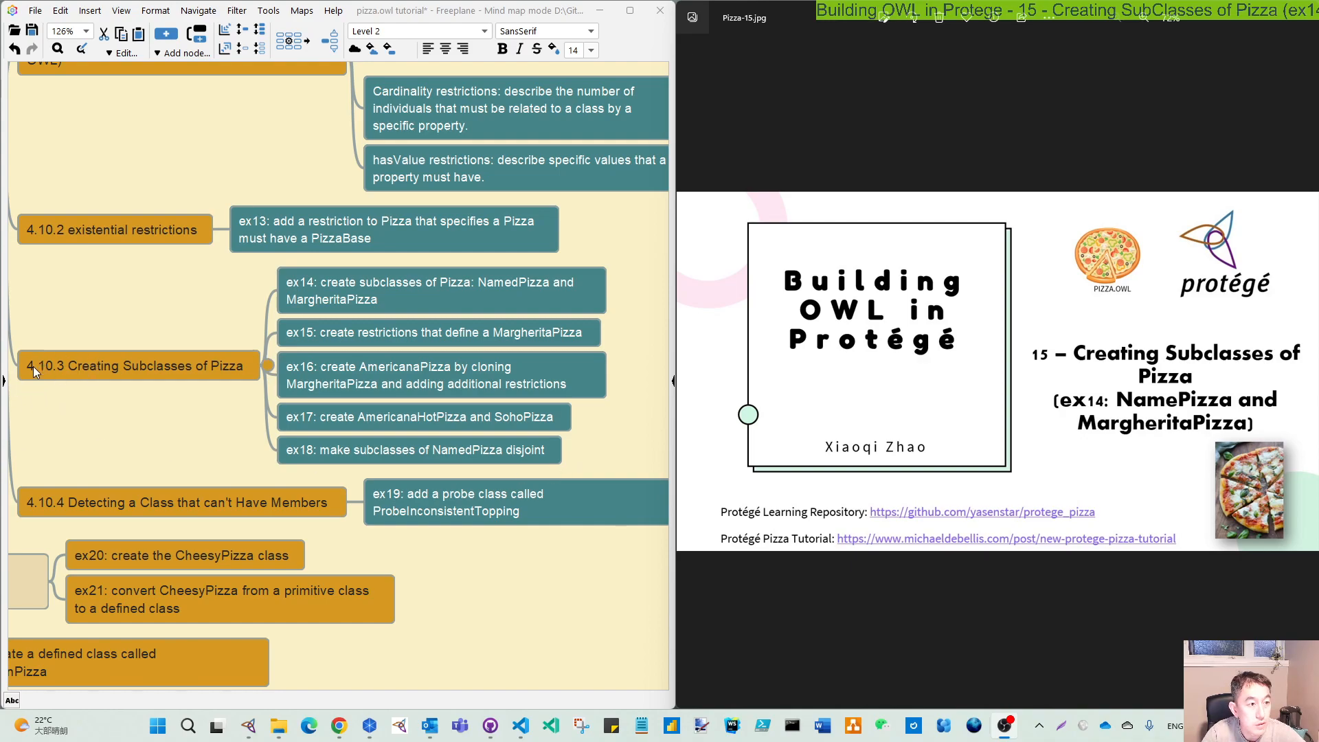
mouse_move(60, 375)
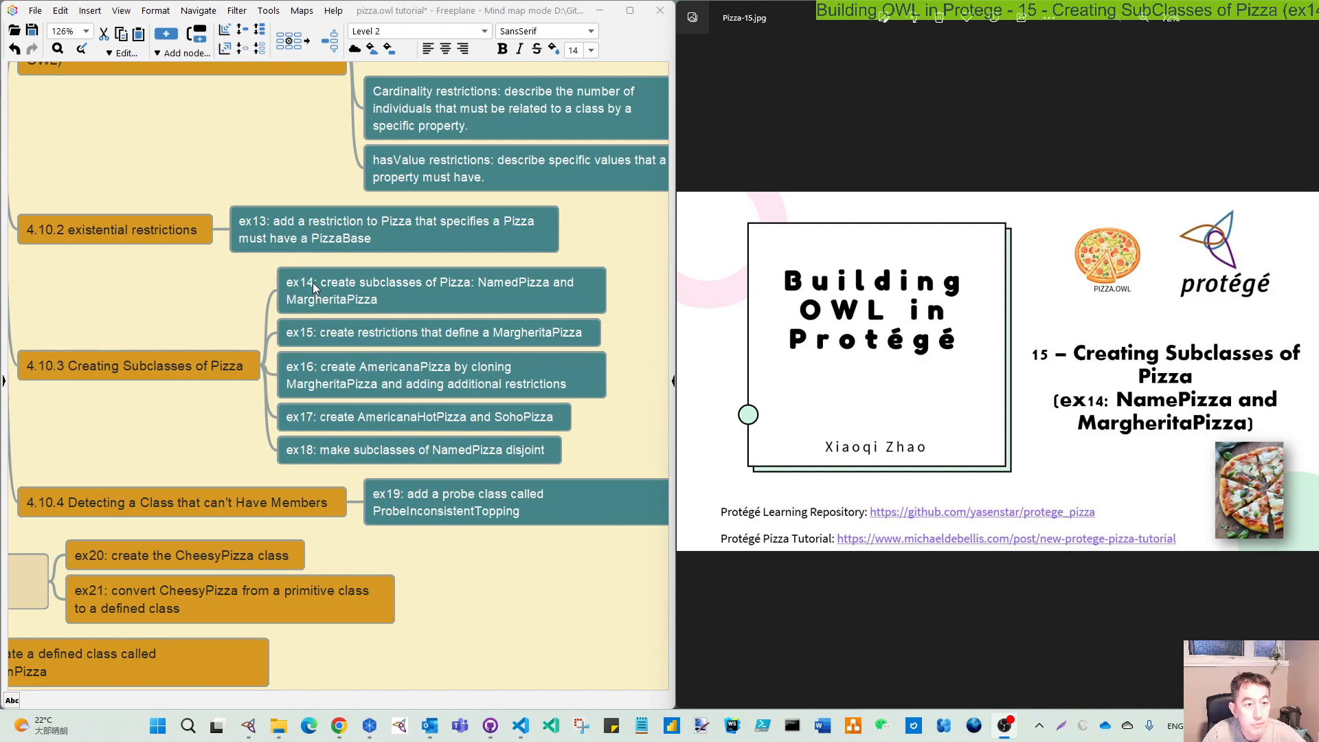
mouse_move(344, 305)
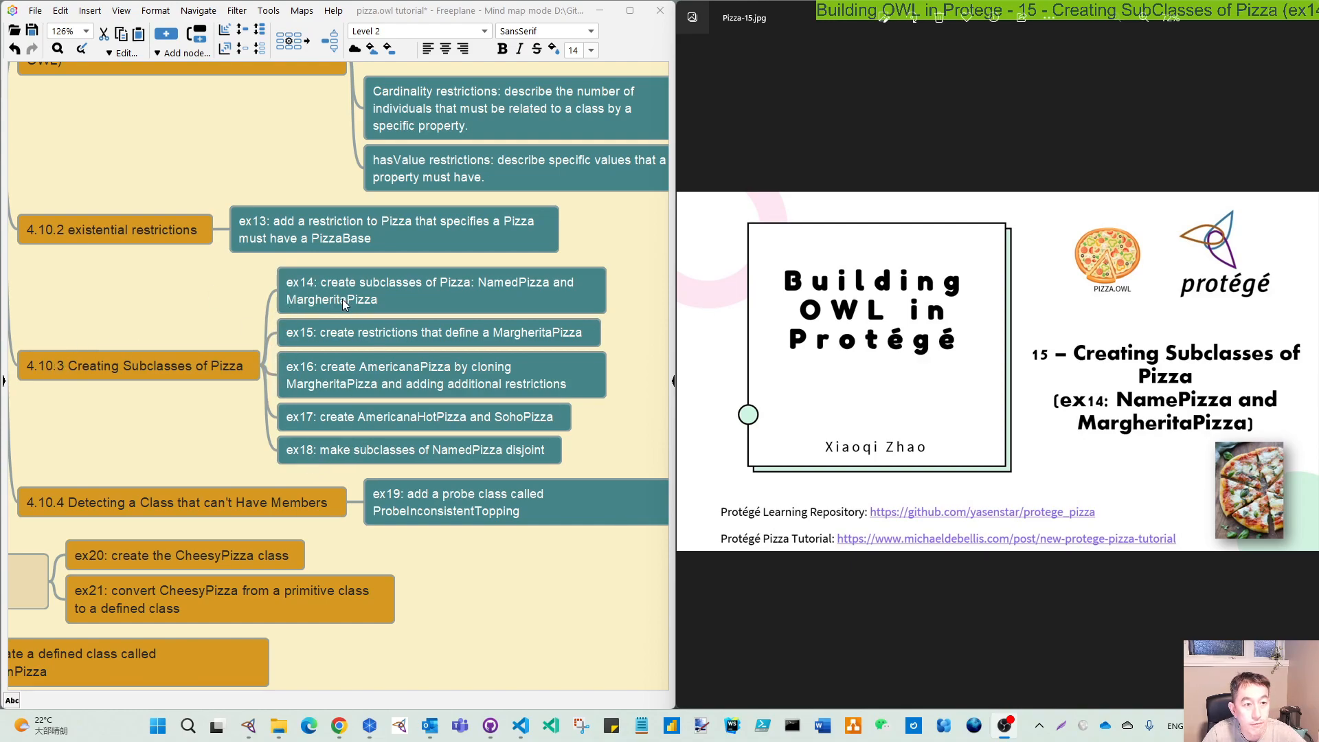
mouse_move(404, 315)
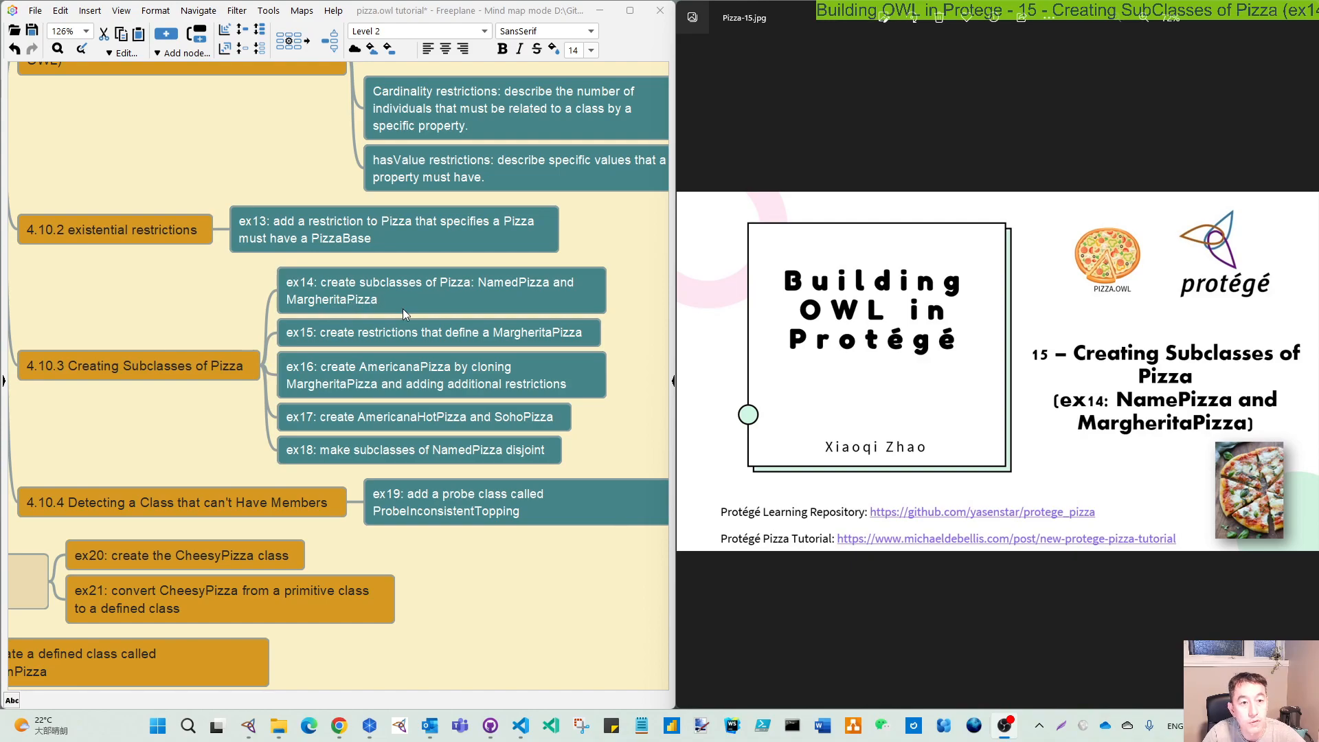
mouse_move(1064, 424)
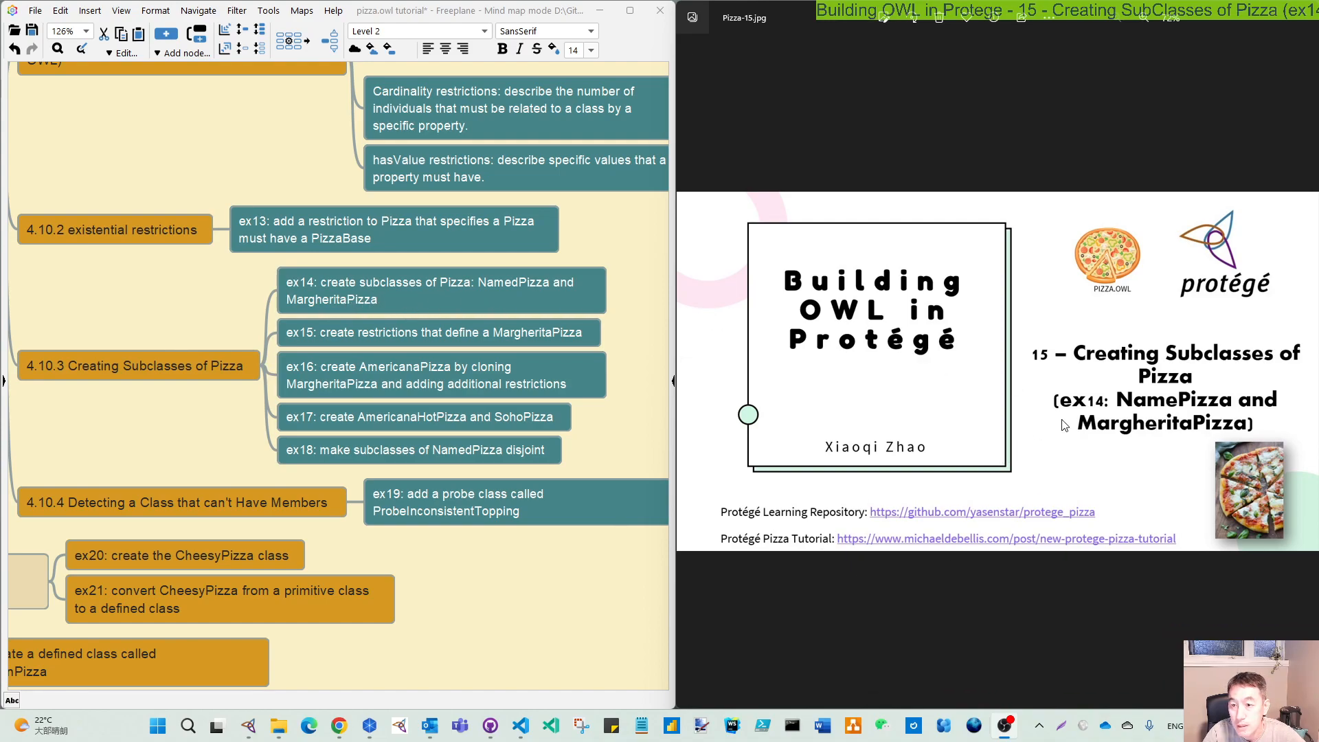
mouse_move(1123, 413)
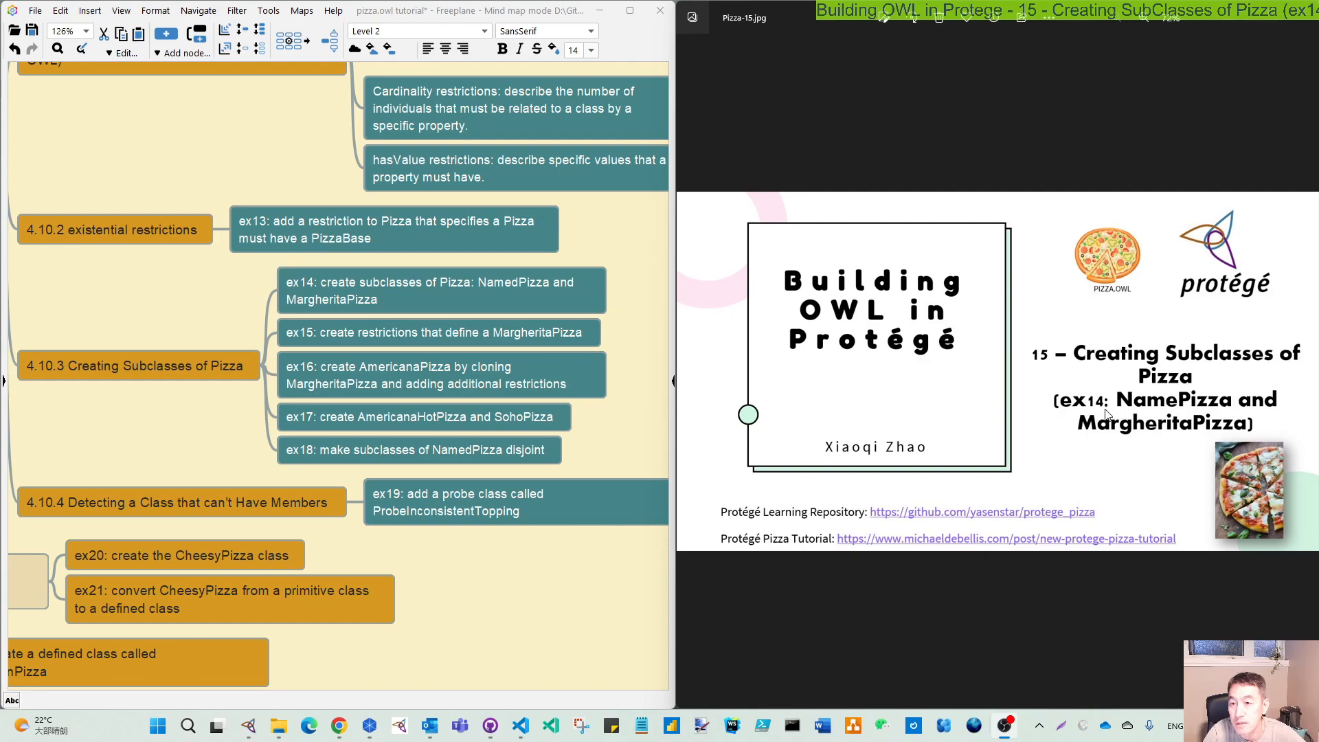
mouse_move(1106, 450)
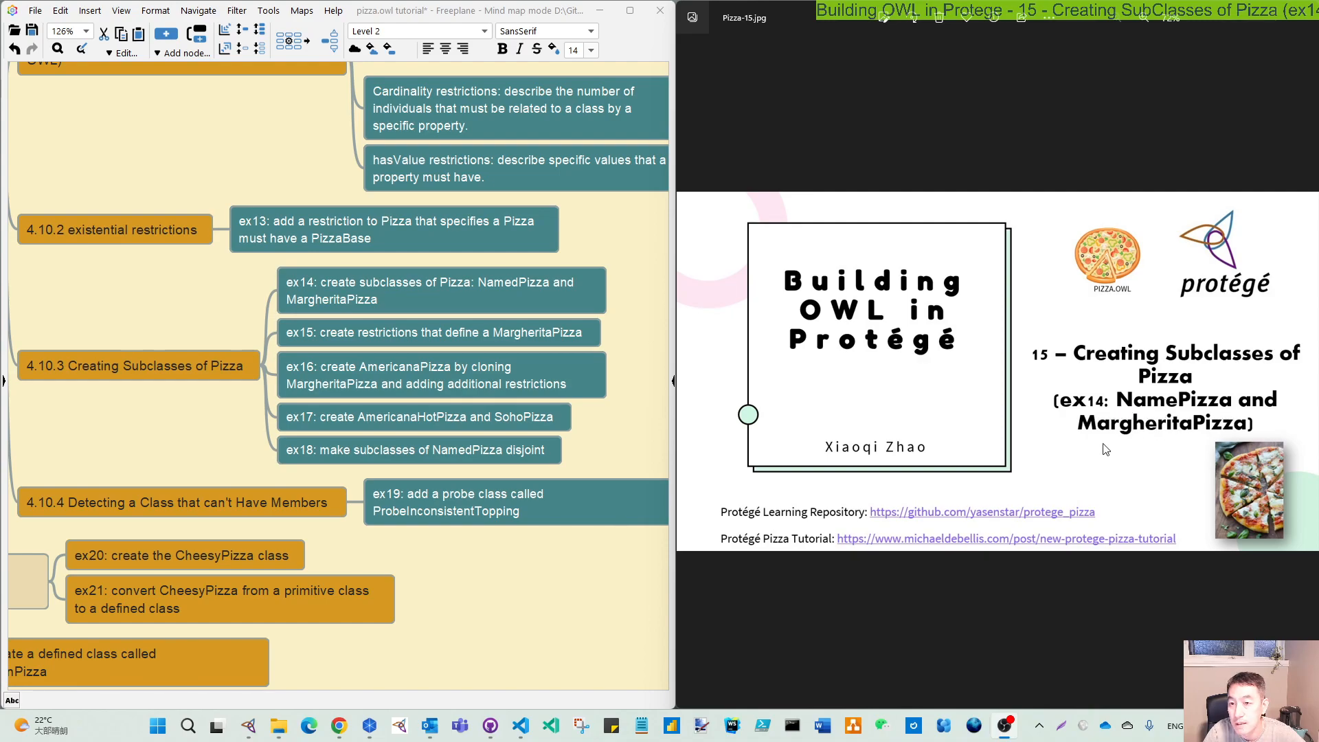
mouse_move(1218, 441)
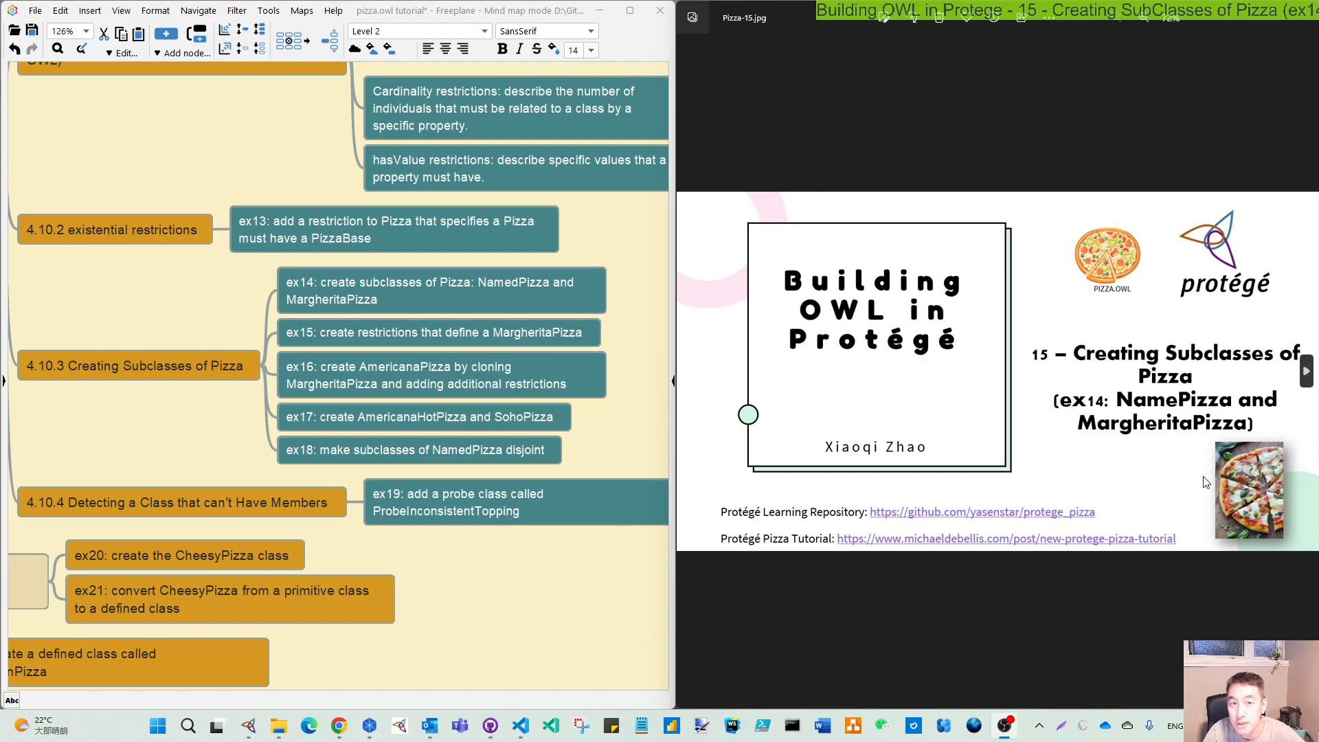
mouse_move(1092, 103)
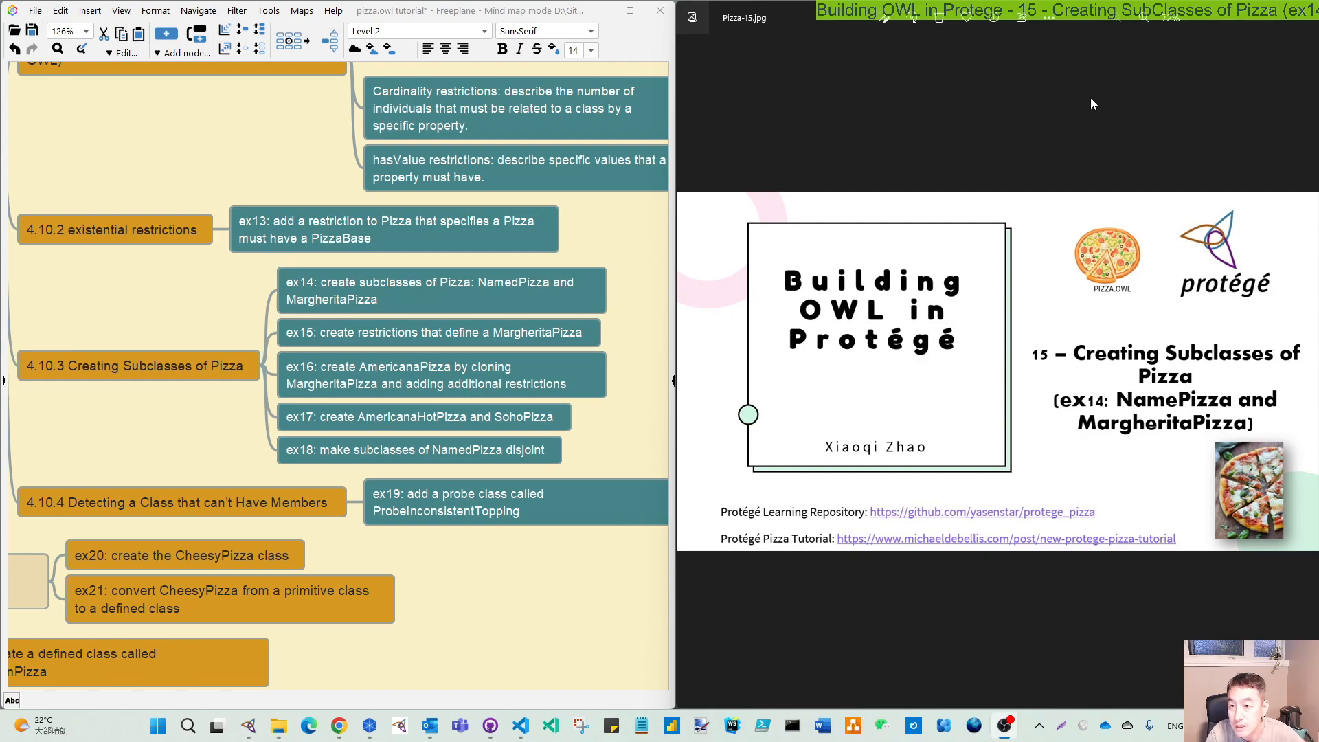
mouse_move(1135, 437)
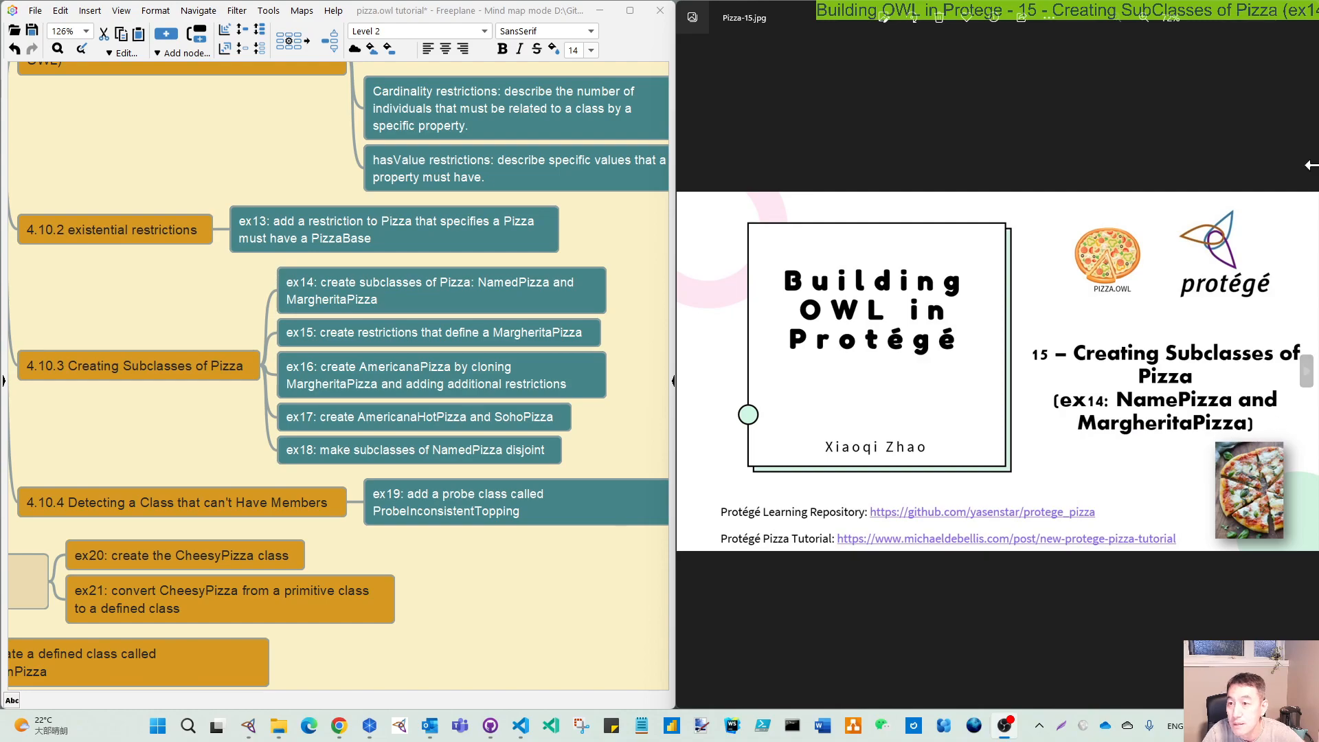
mouse_move(1242, 20)
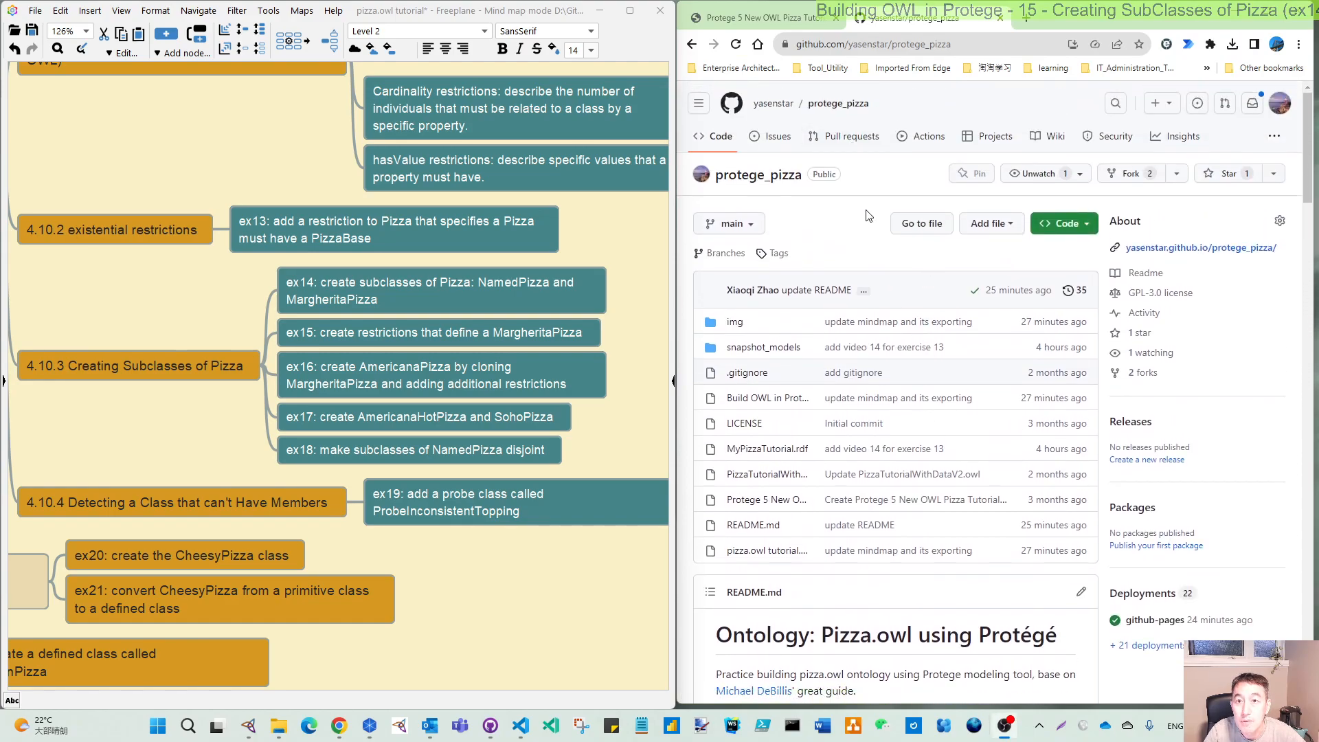
Step: Scroll the protege_pizza README to the video list and the Structure of pizza.owl mind map
scroll(down, 3)
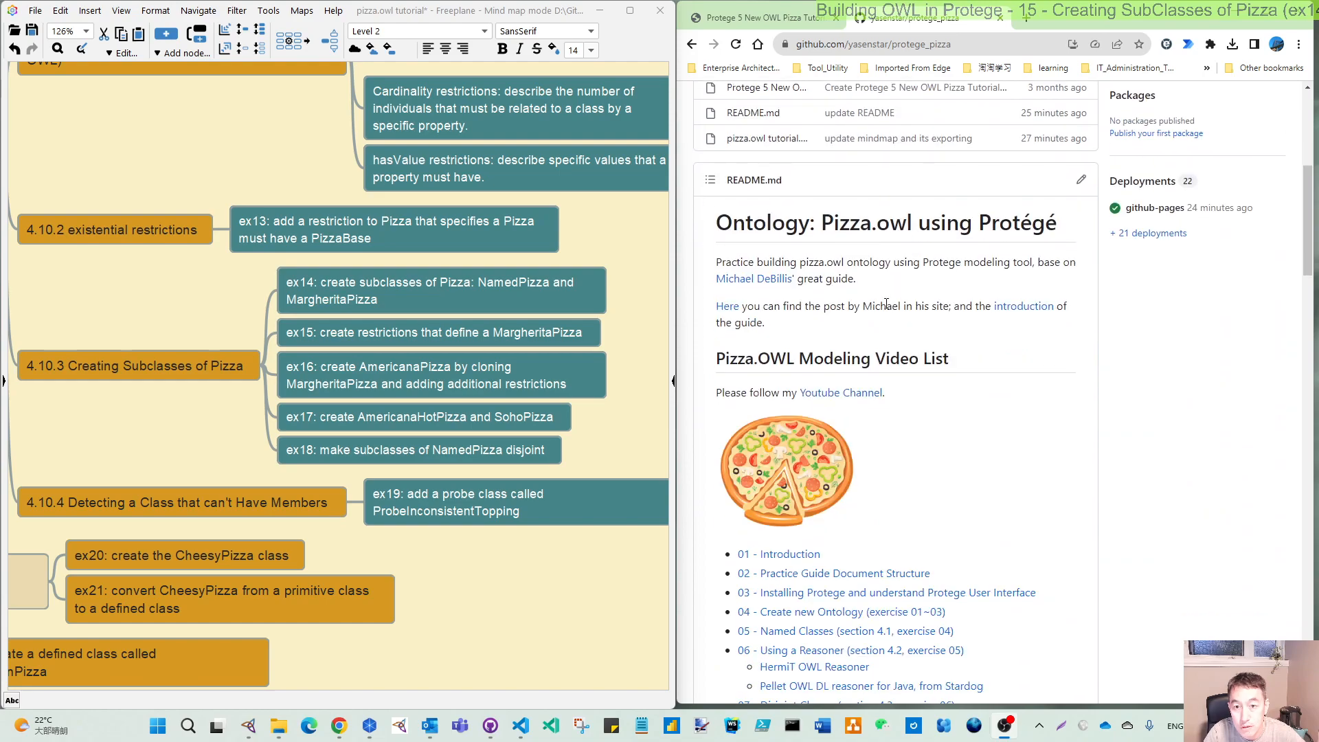
scroll(down, 3)
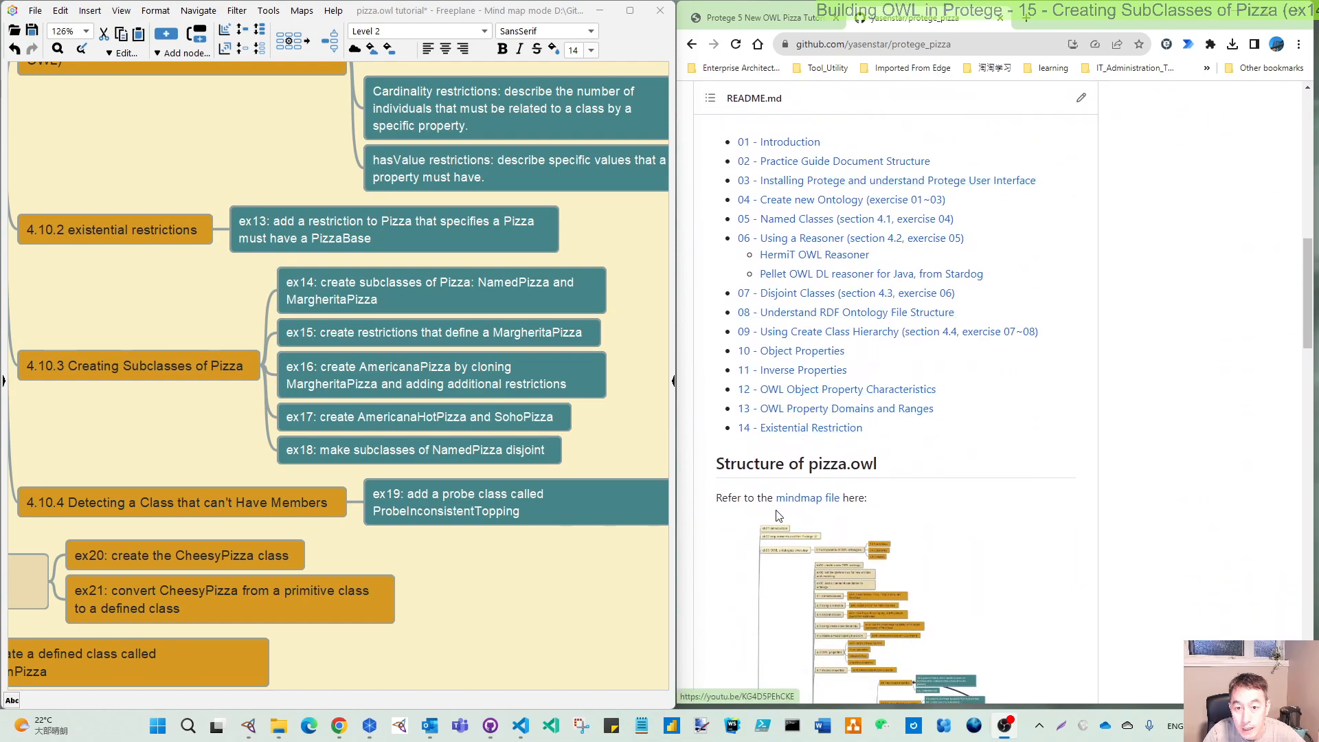
mouse_move(301, 253)
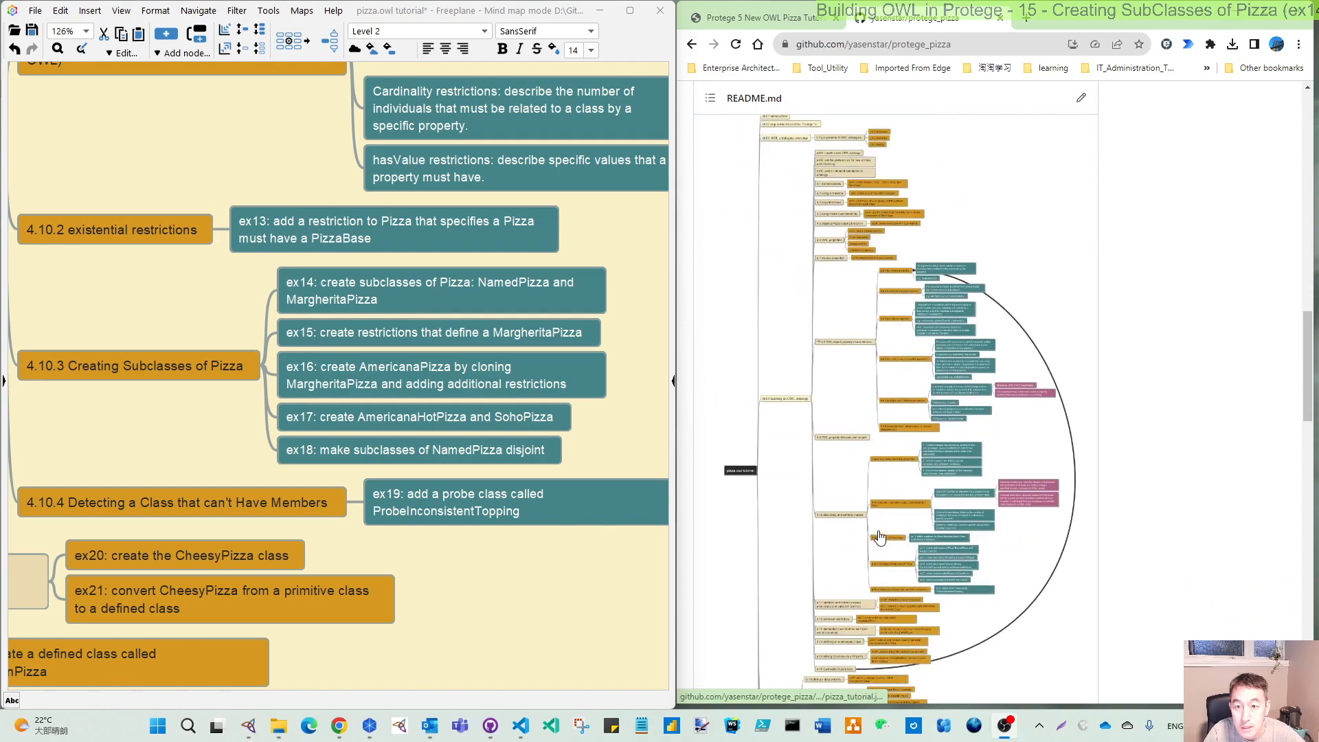
mouse_move(858, 421)
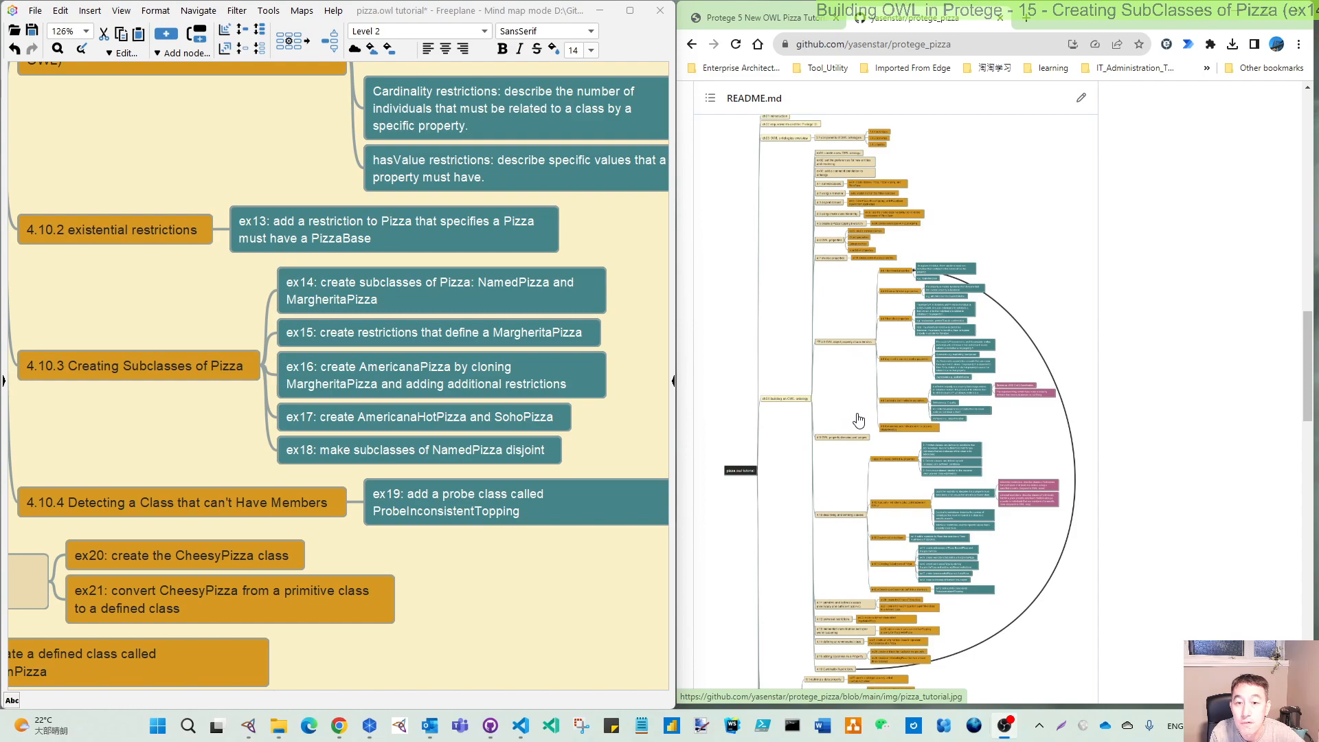
mouse_move(865, 349)
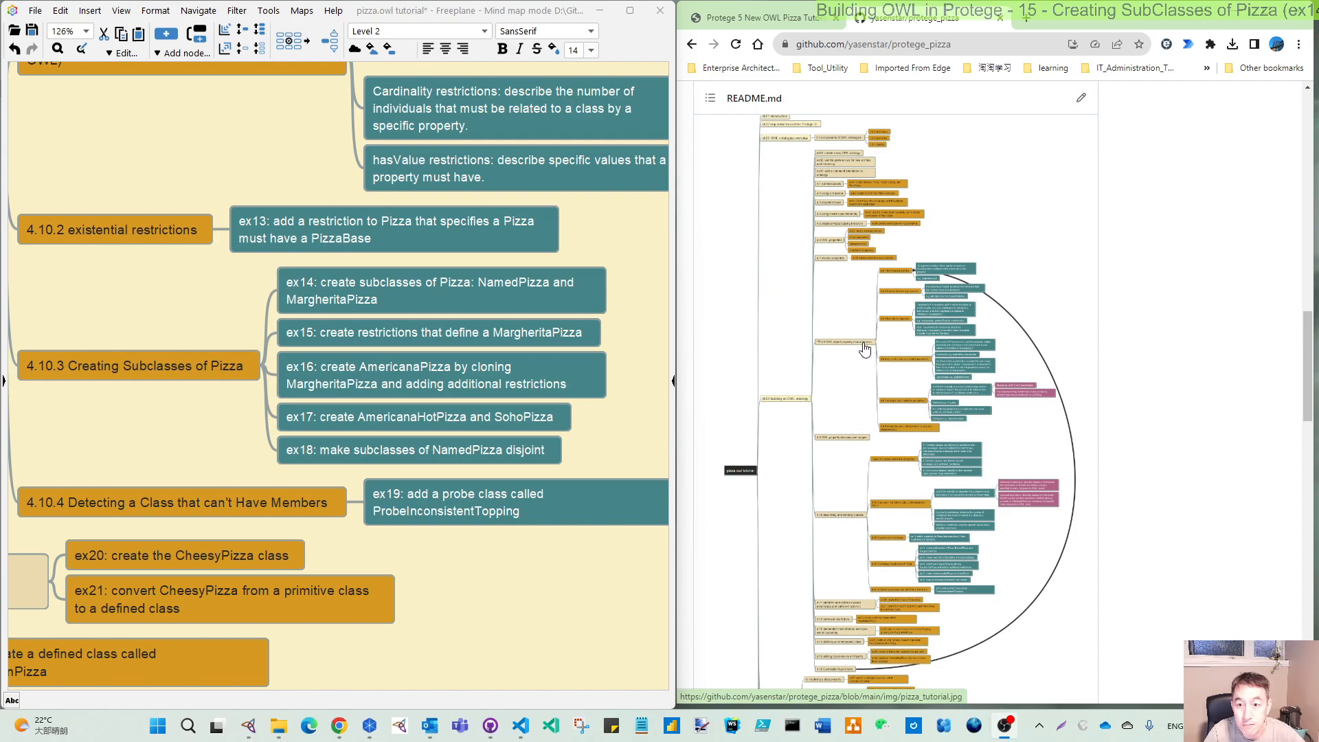
scroll(up, 3)
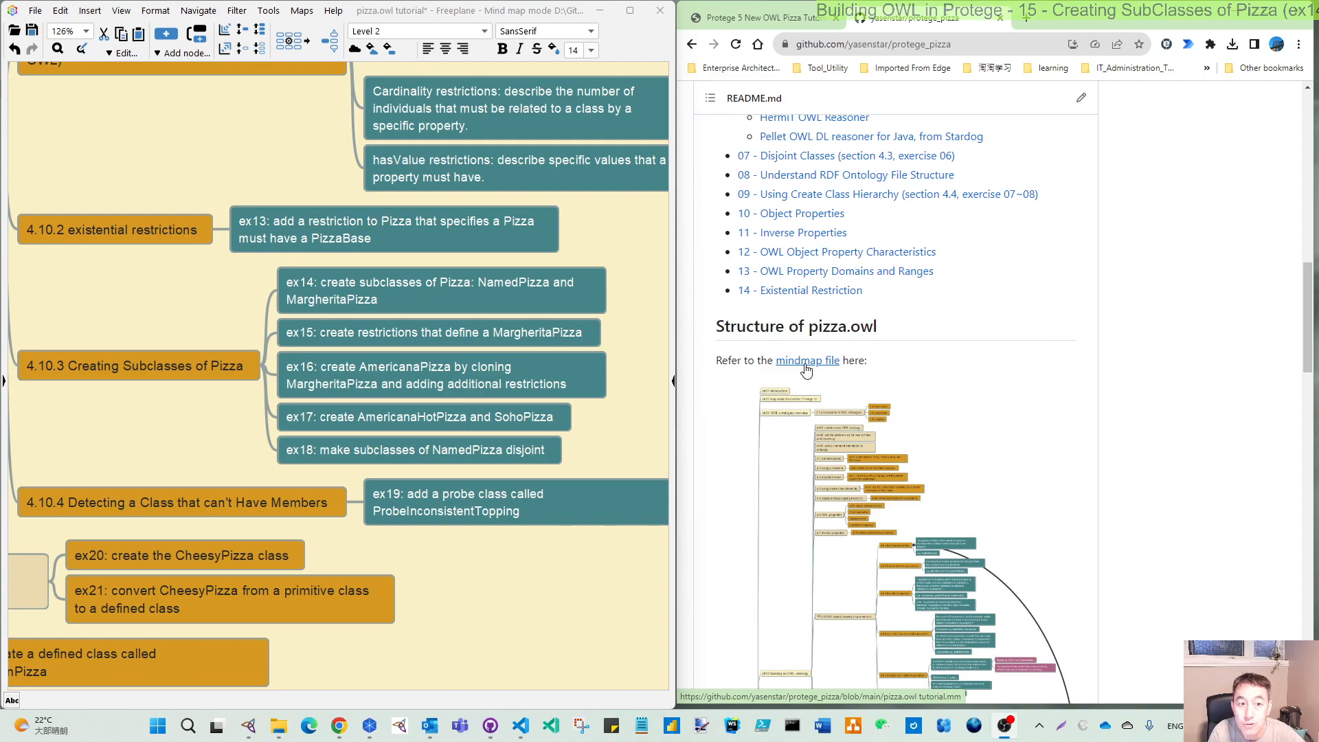
mouse_move(337, 328)
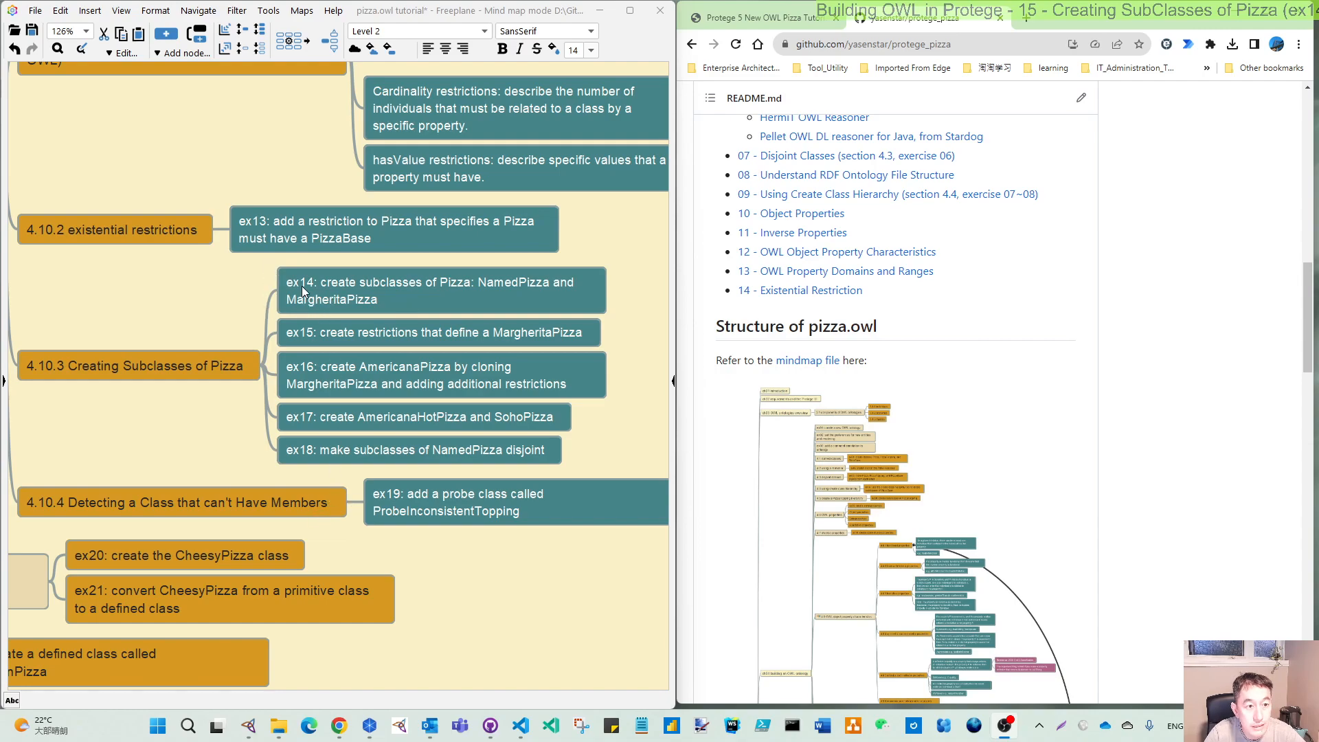
mouse_move(725, 64)
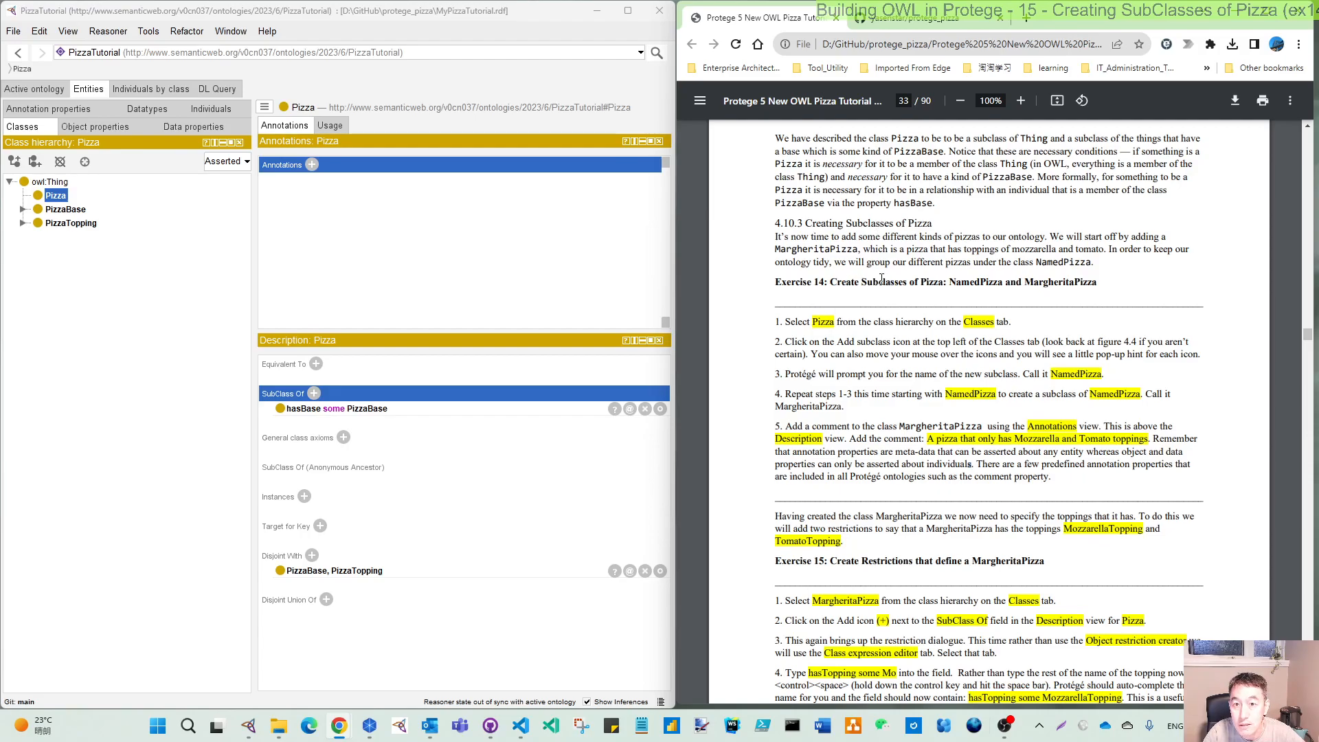
mouse_move(966, 288)
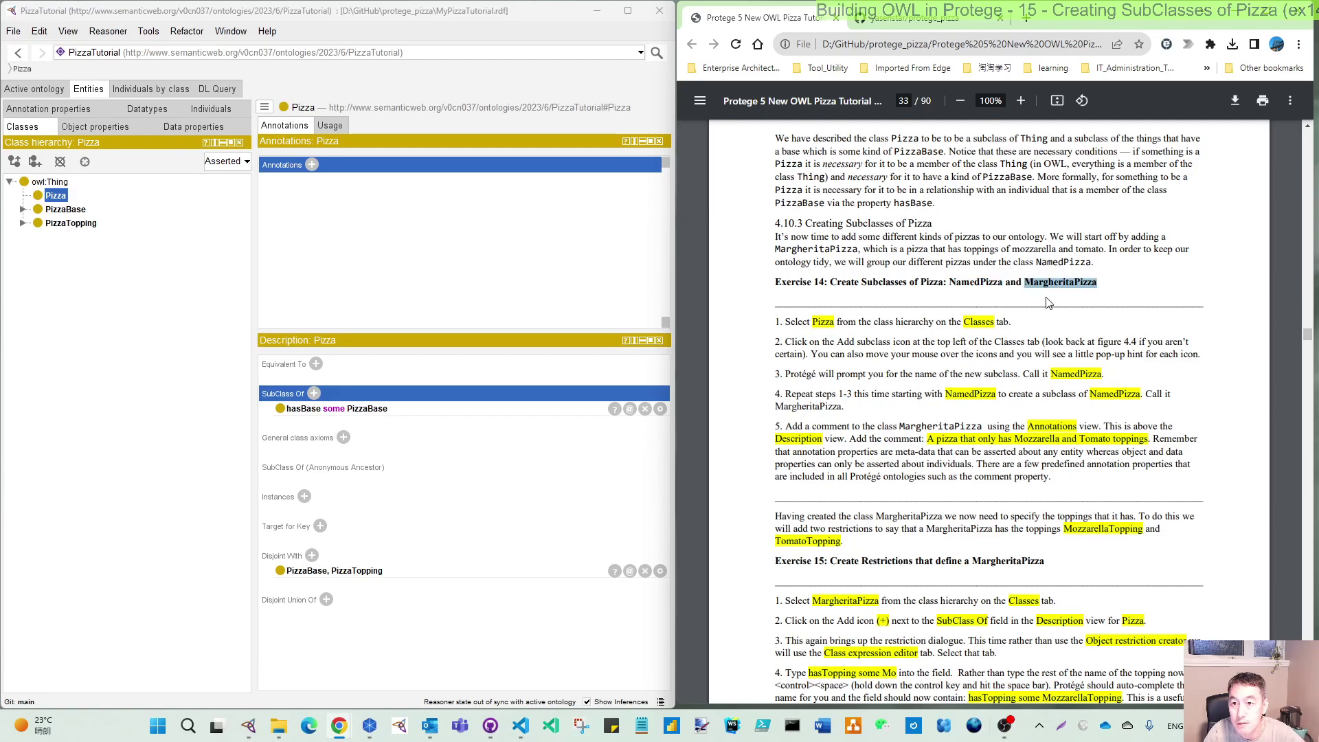
mouse_move(492, 288)
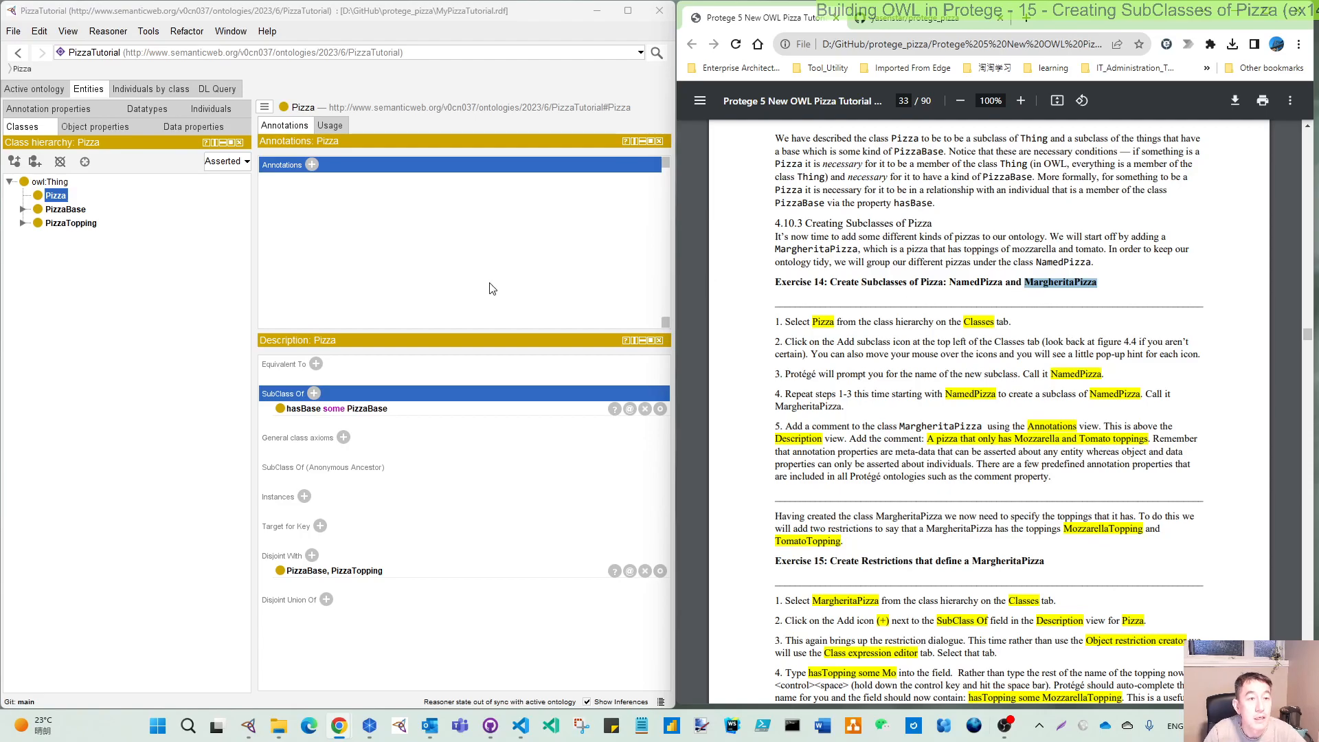
mouse_move(53, 216)
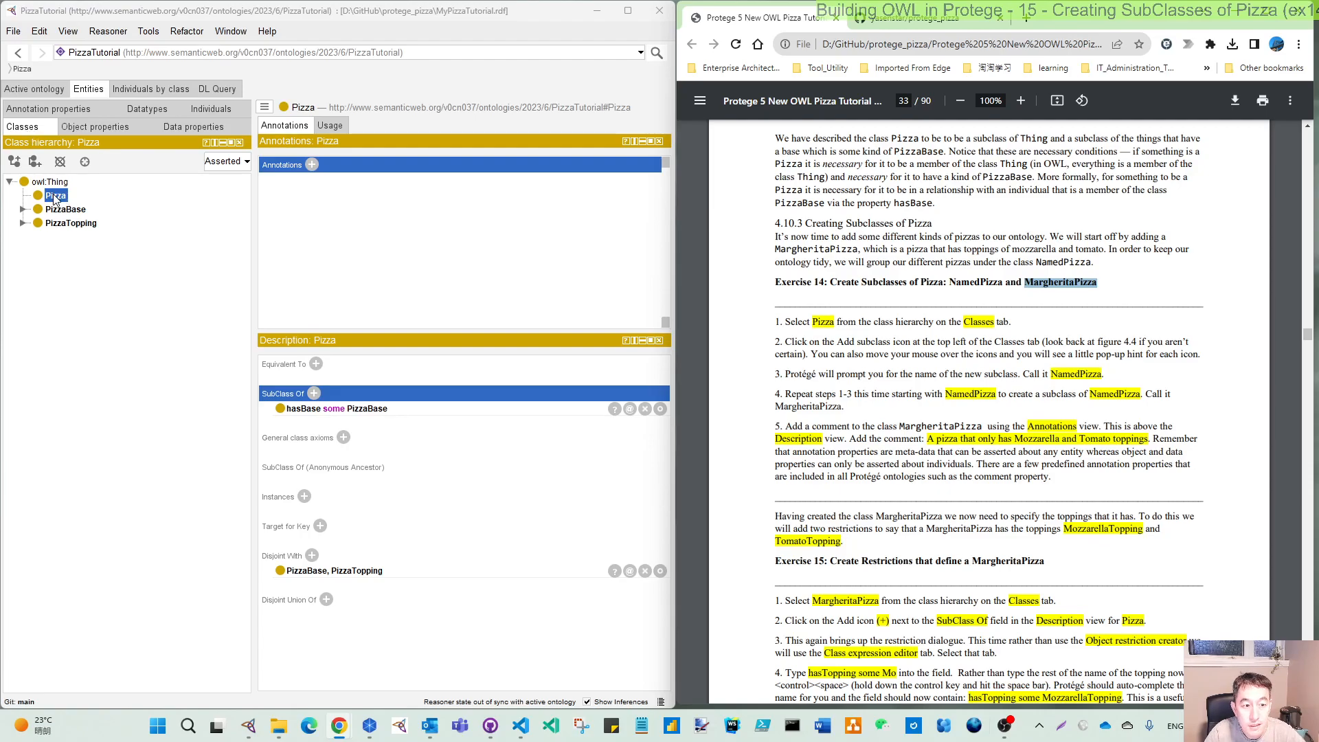
mouse_move(301, 424)
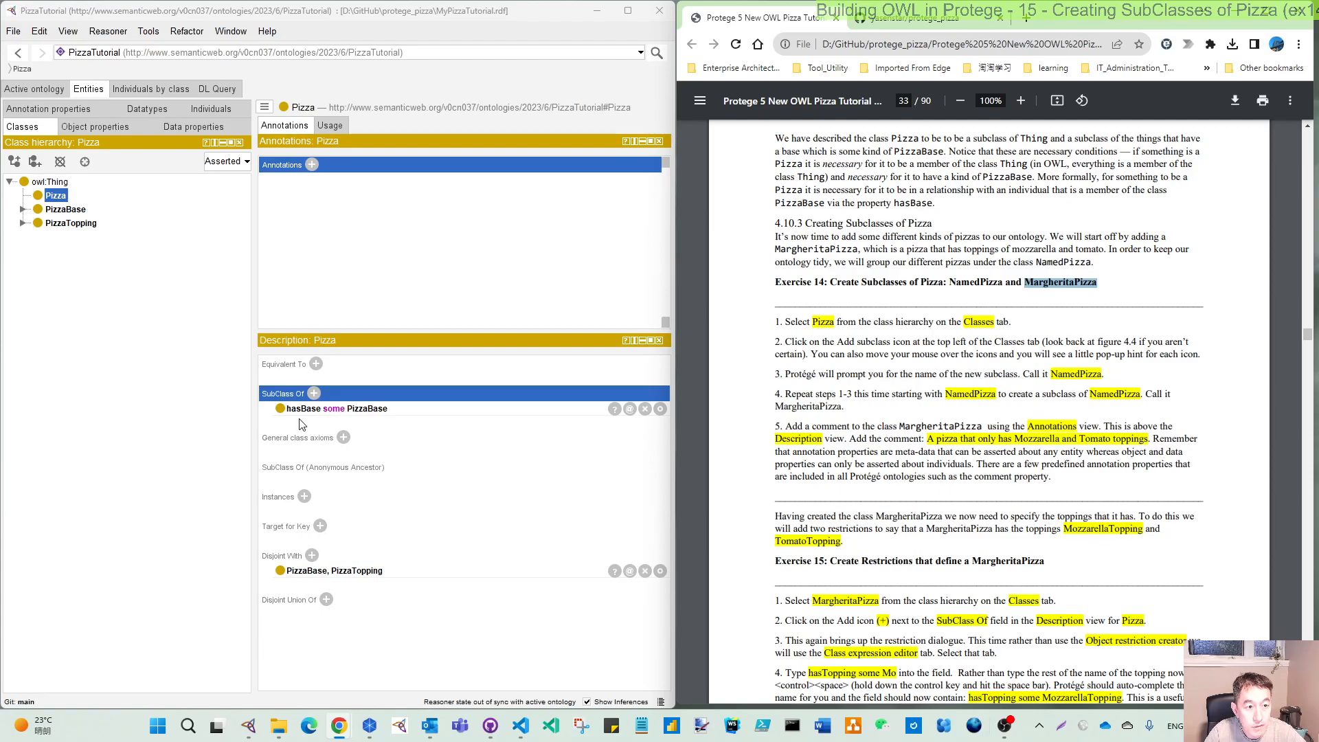
mouse_move(485, 432)
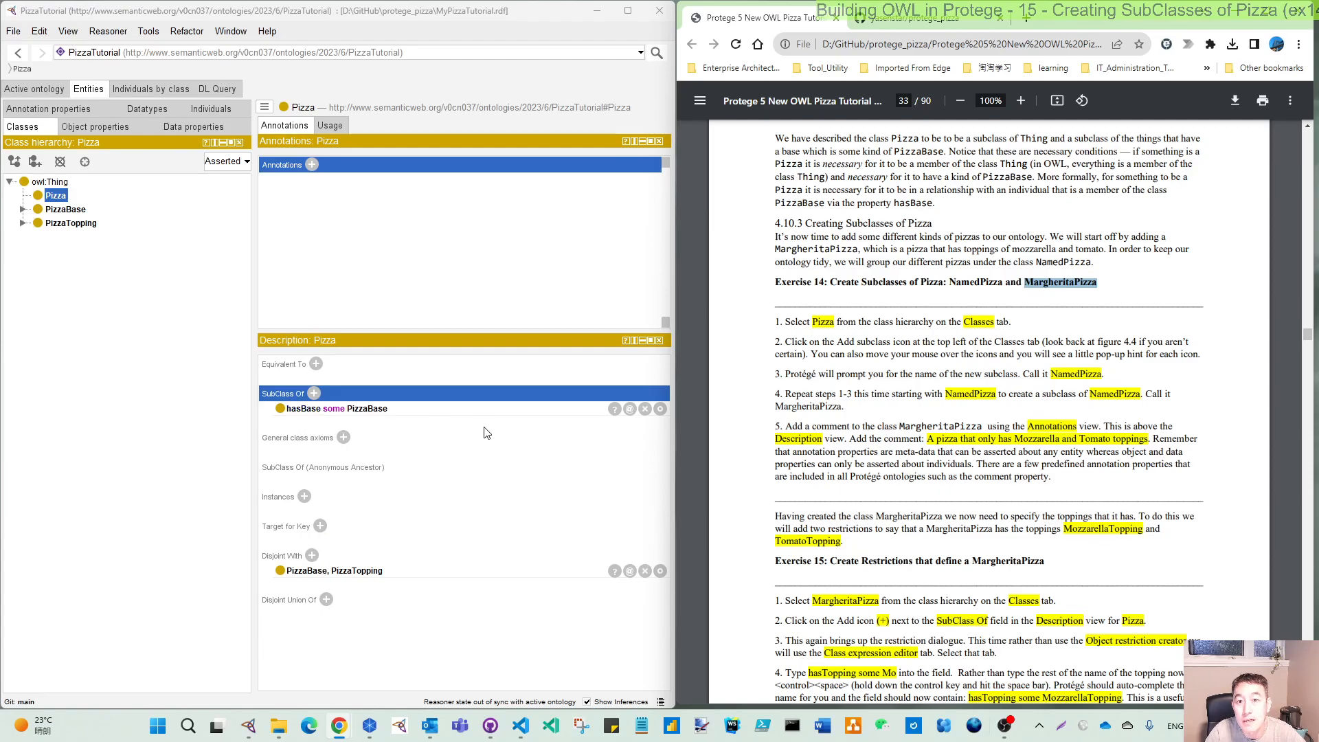
mouse_move(271, 536)
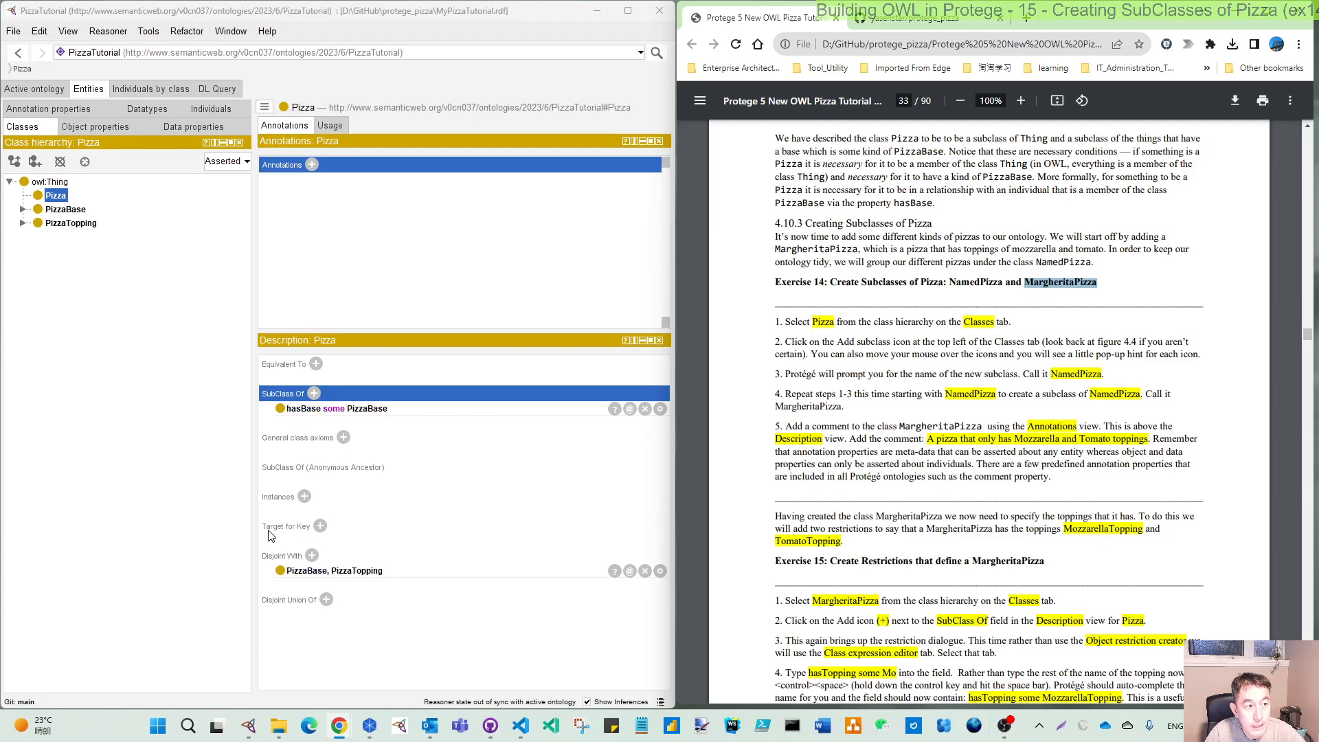
mouse_move(306, 570)
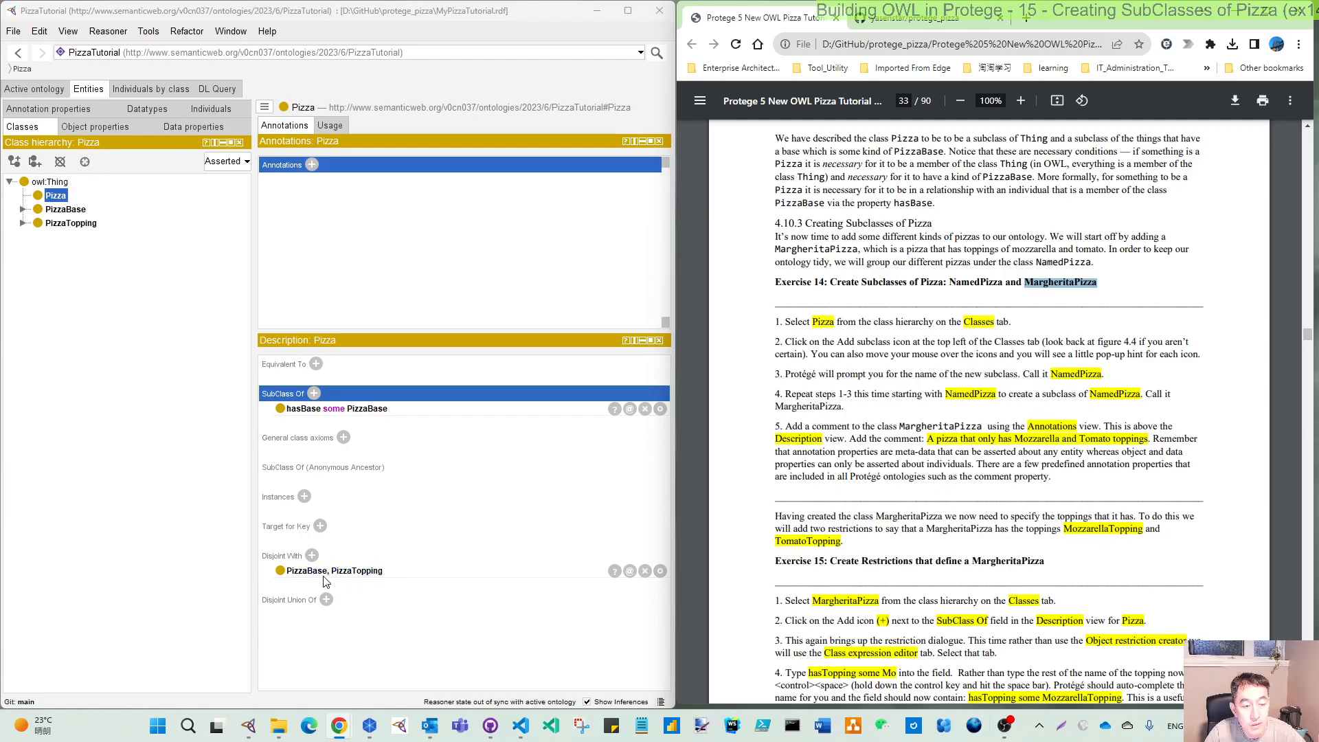
mouse_move(348, 582)
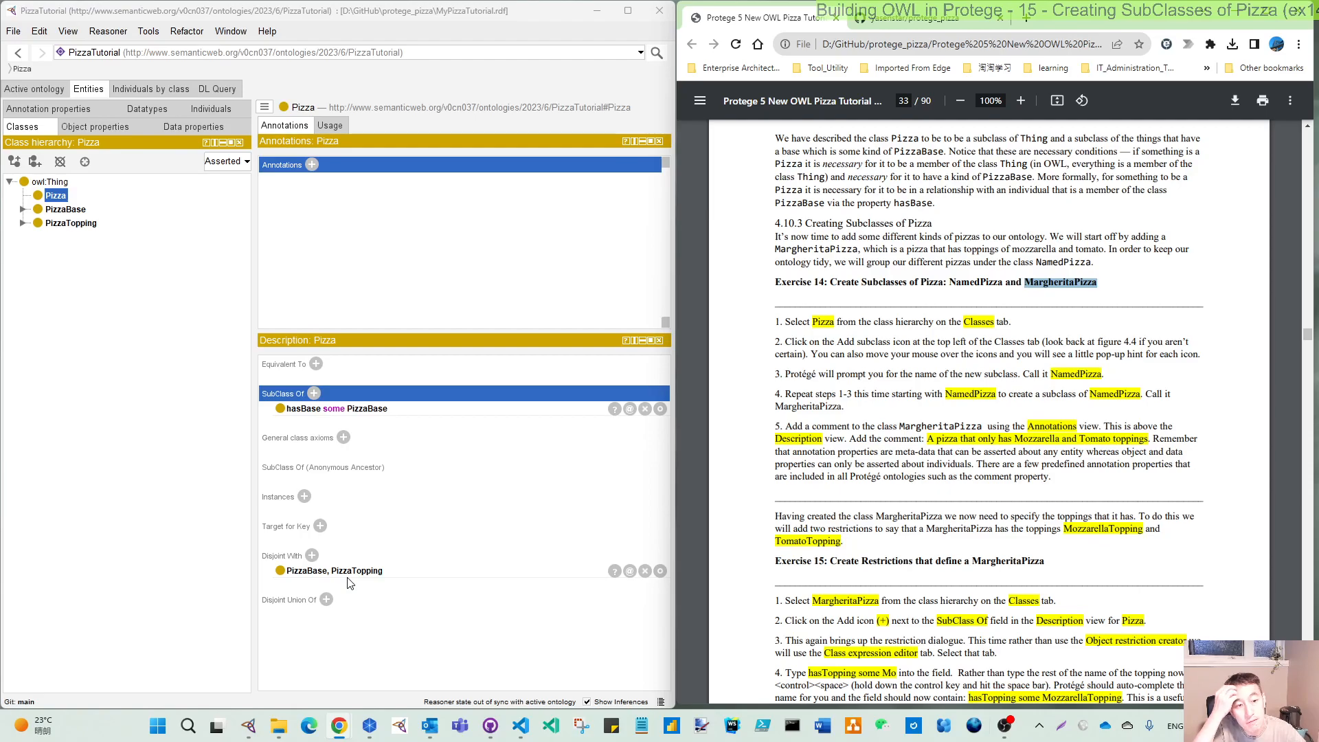
mouse_move(309, 425)
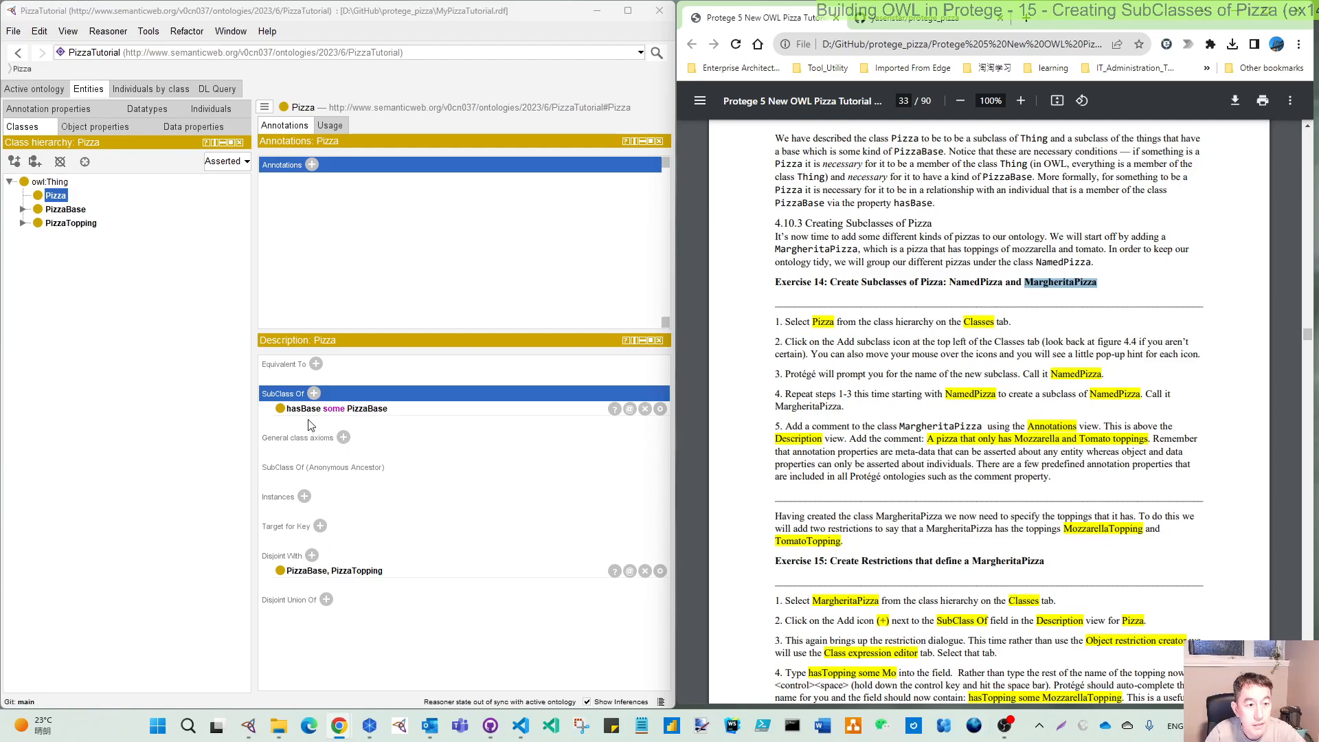
mouse_move(334, 416)
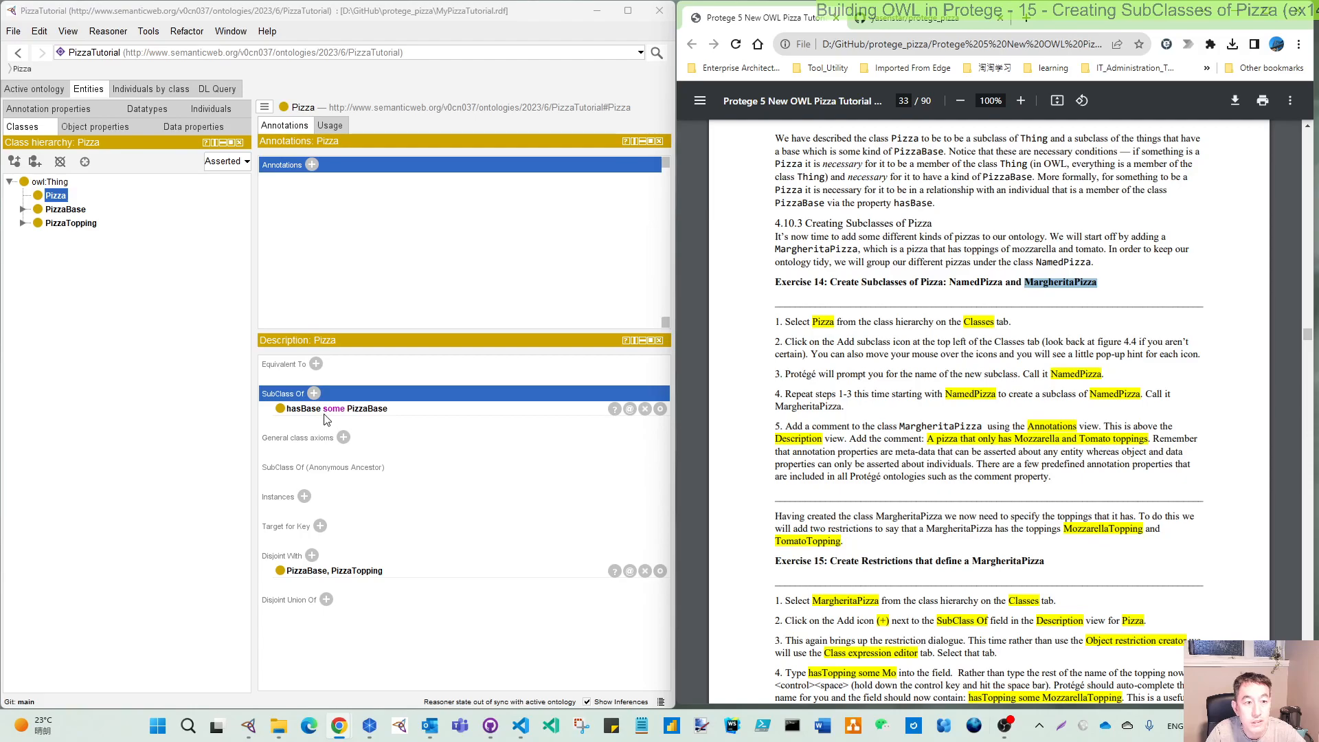
mouse_move(441, 430)
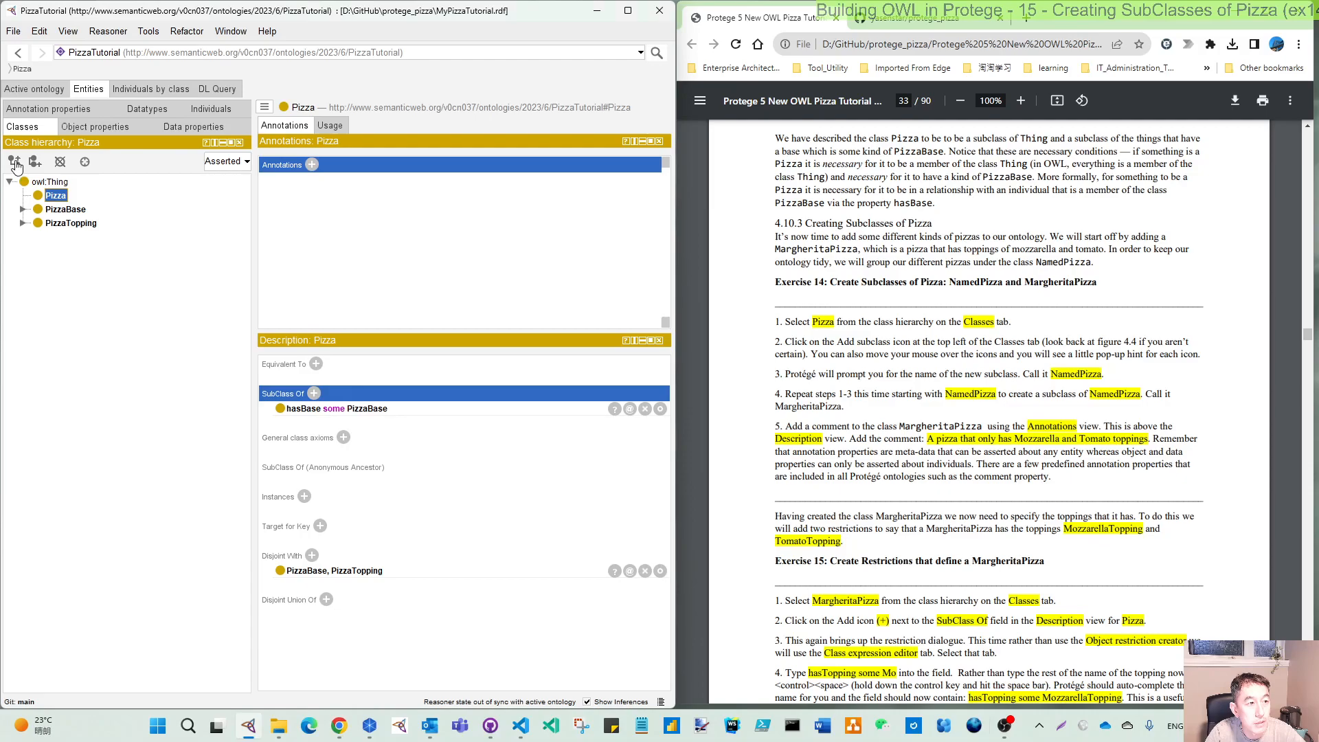
mouse_move(14, 160)
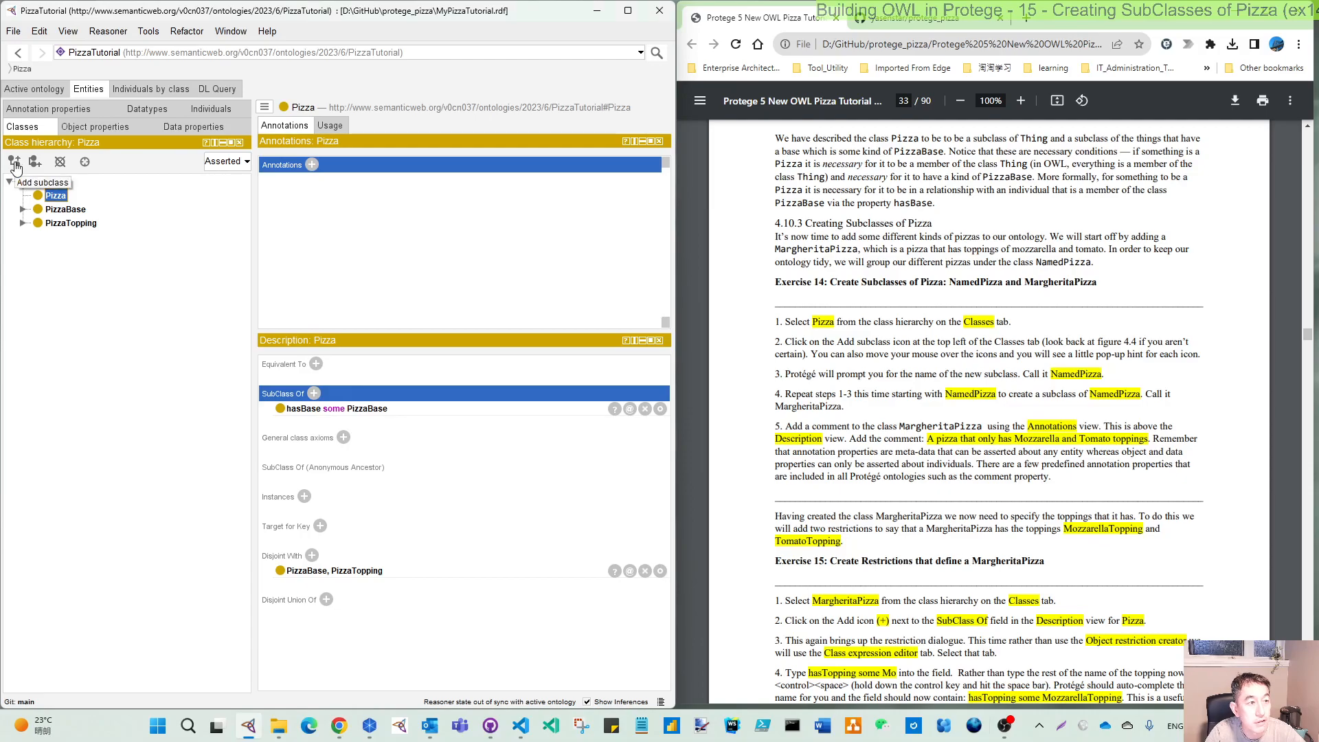
Step: Create a new subclass of Pizza named NamedPizza
click(13, 161)
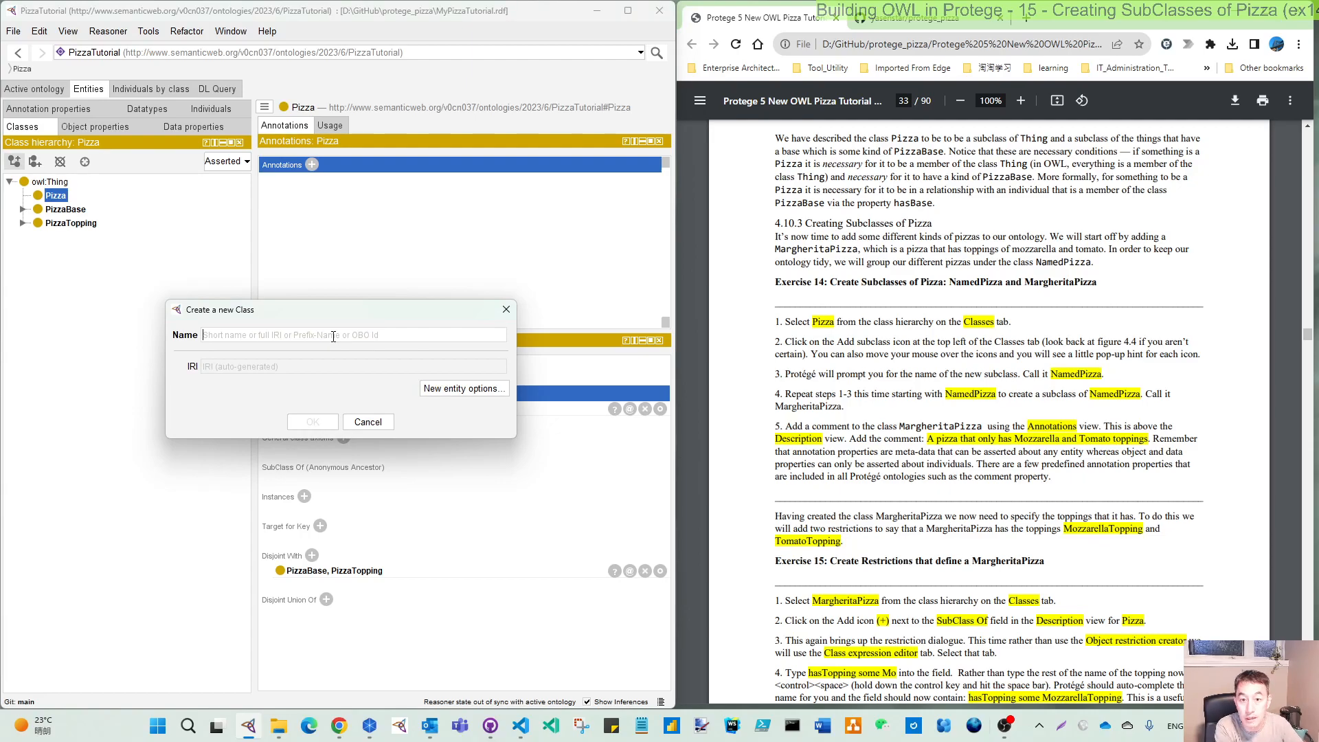
text(Name)
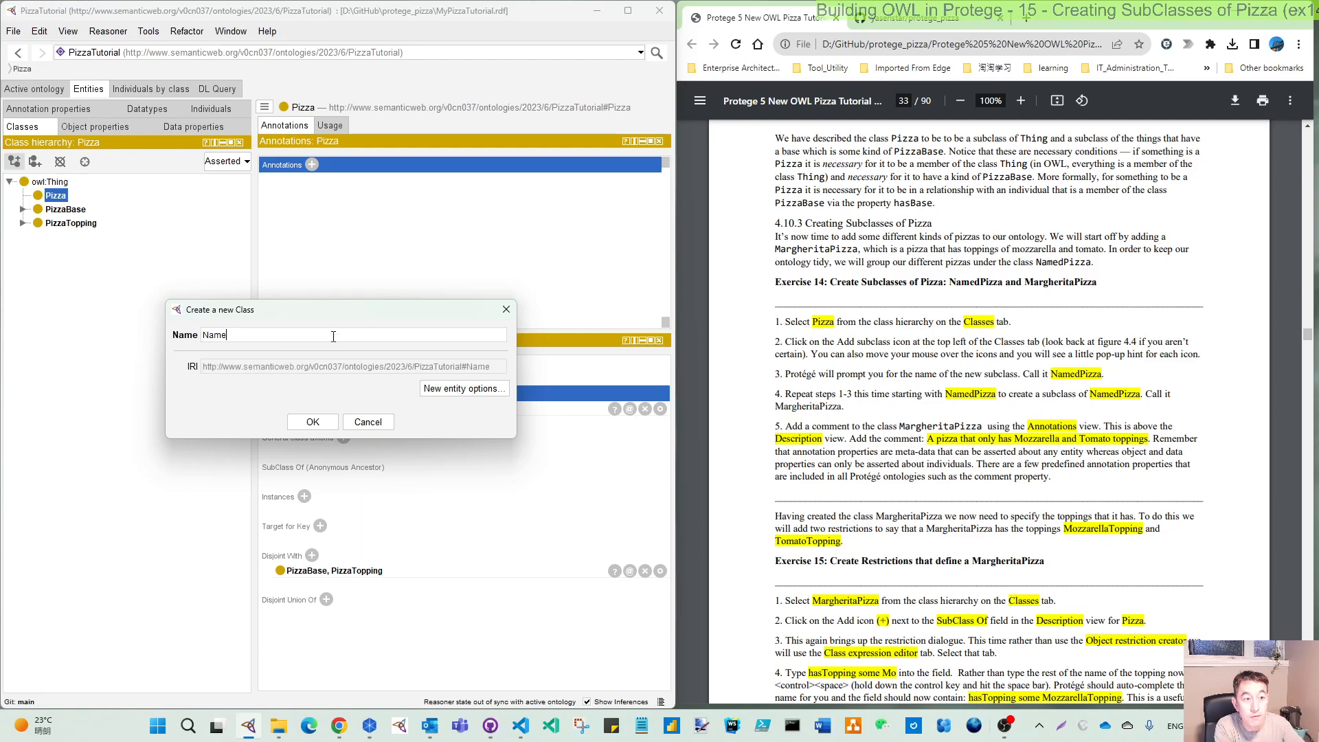
text(NamedPizza)
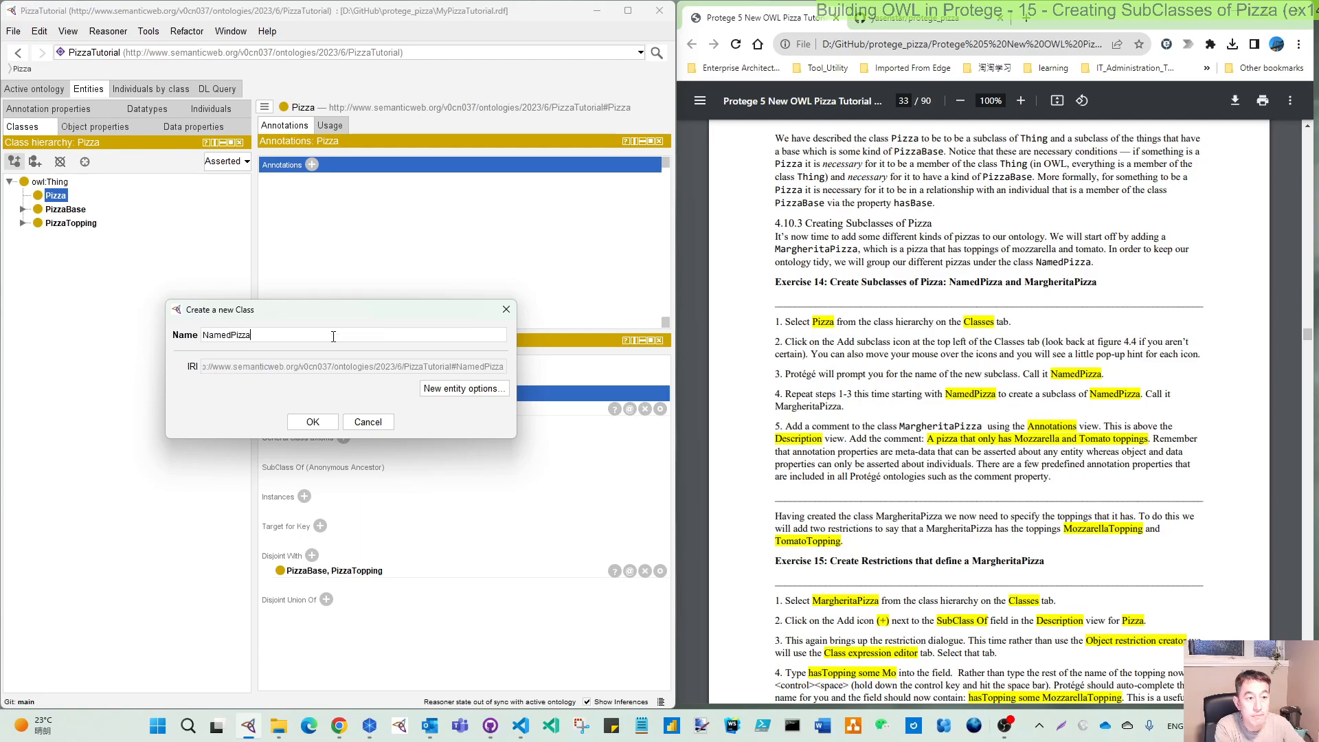
click(312, 422)
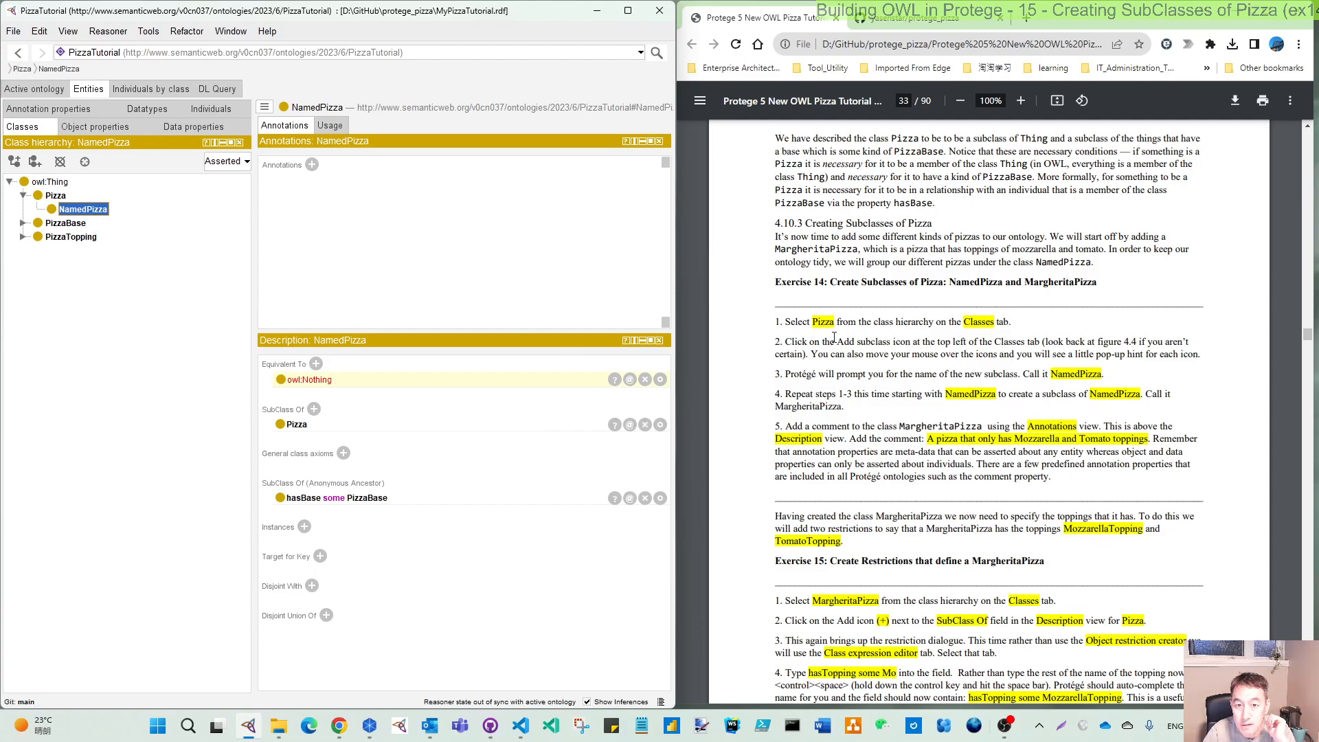
mouse_move(816, 420)
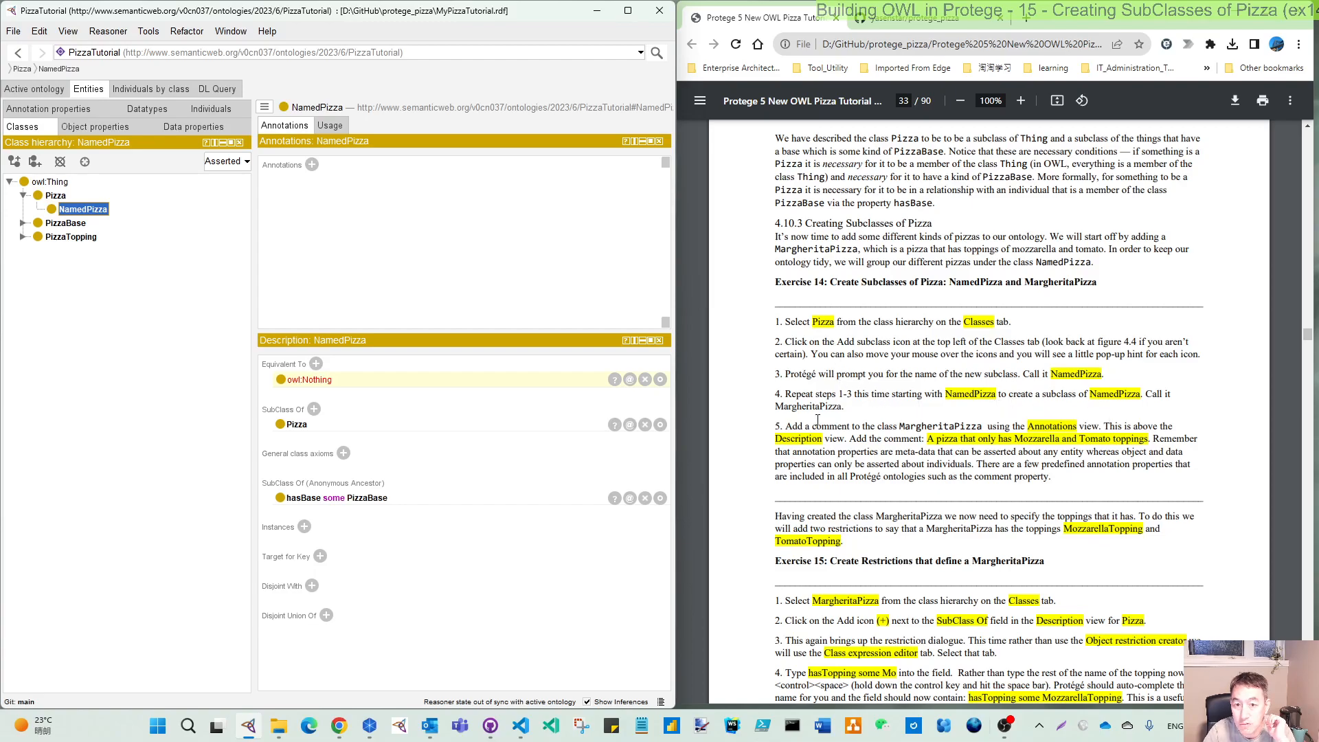
Step: Create MargheritaPizza as a subclass of NamedPizza, taking the name from the tutorial
double_click(808, 406)
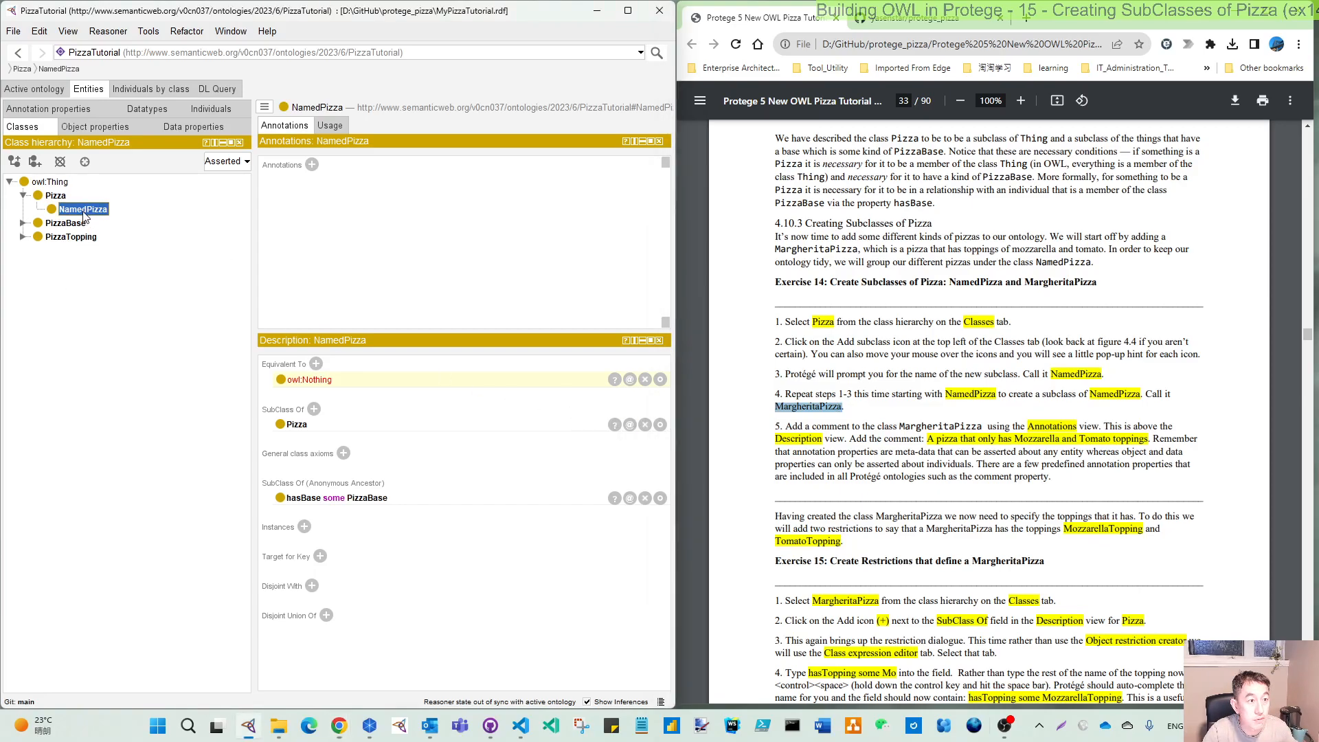
click(13, 161)
text(MargheritaPizza)
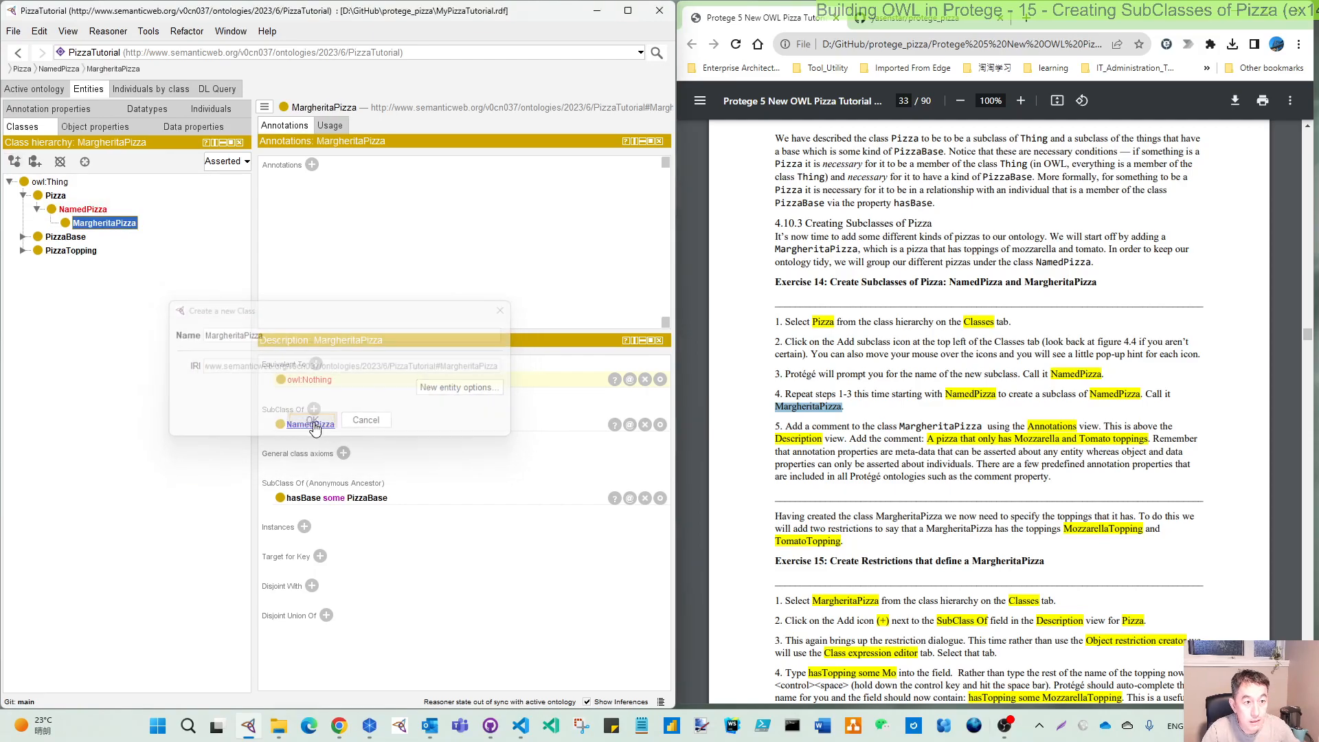
click(312, 420)
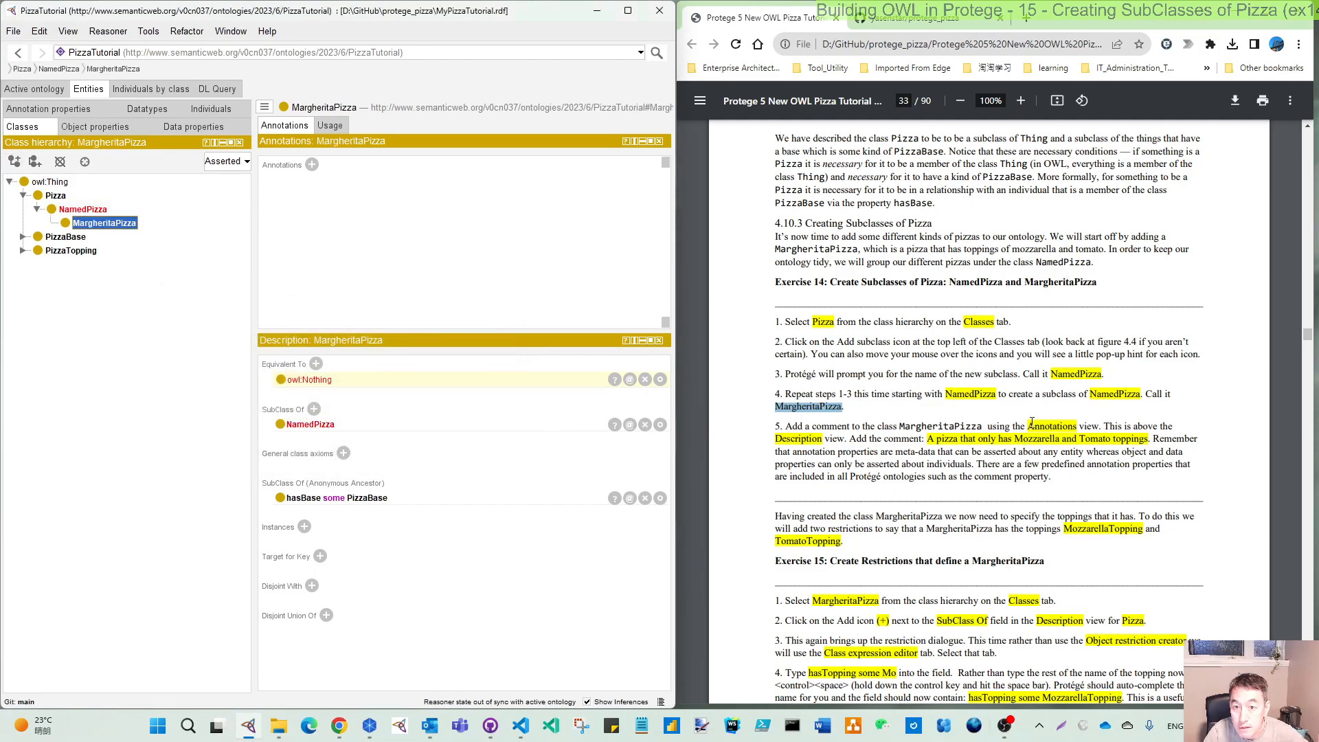
mouse_move(878, 427)
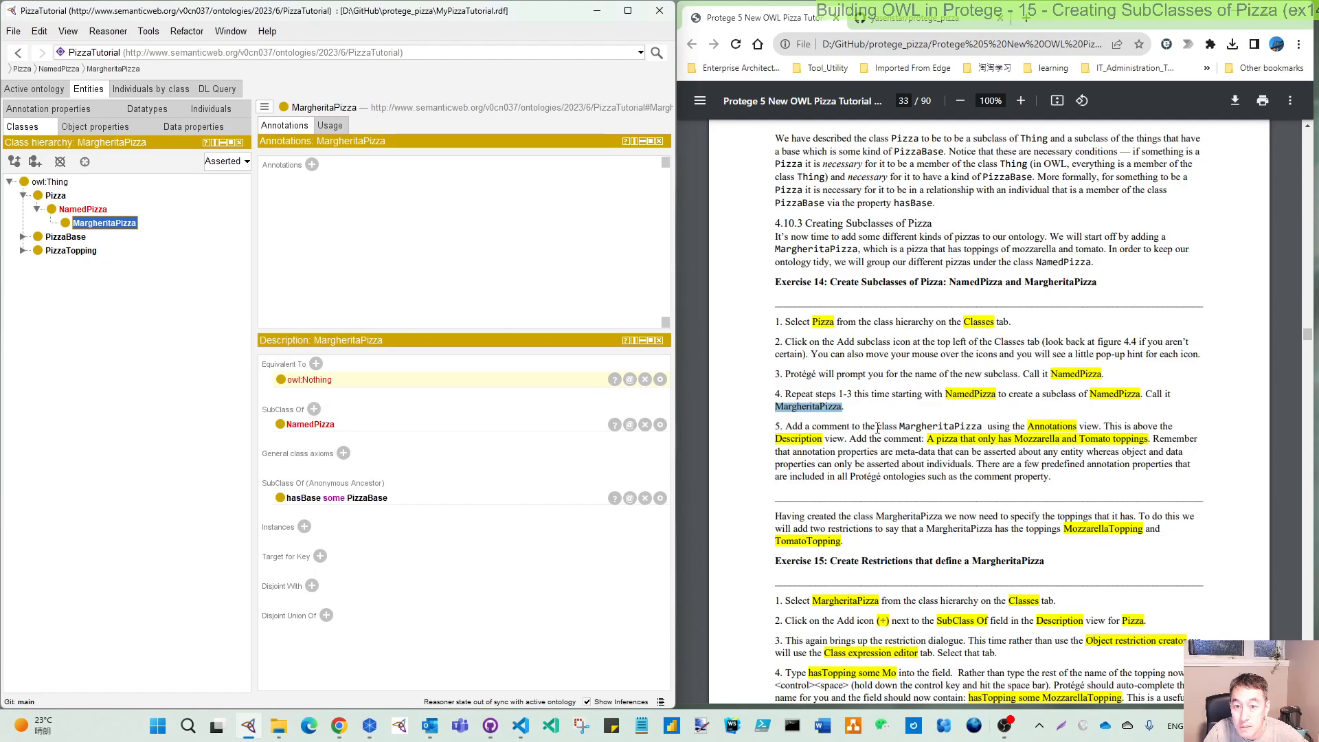
mouse_move(110, 271)
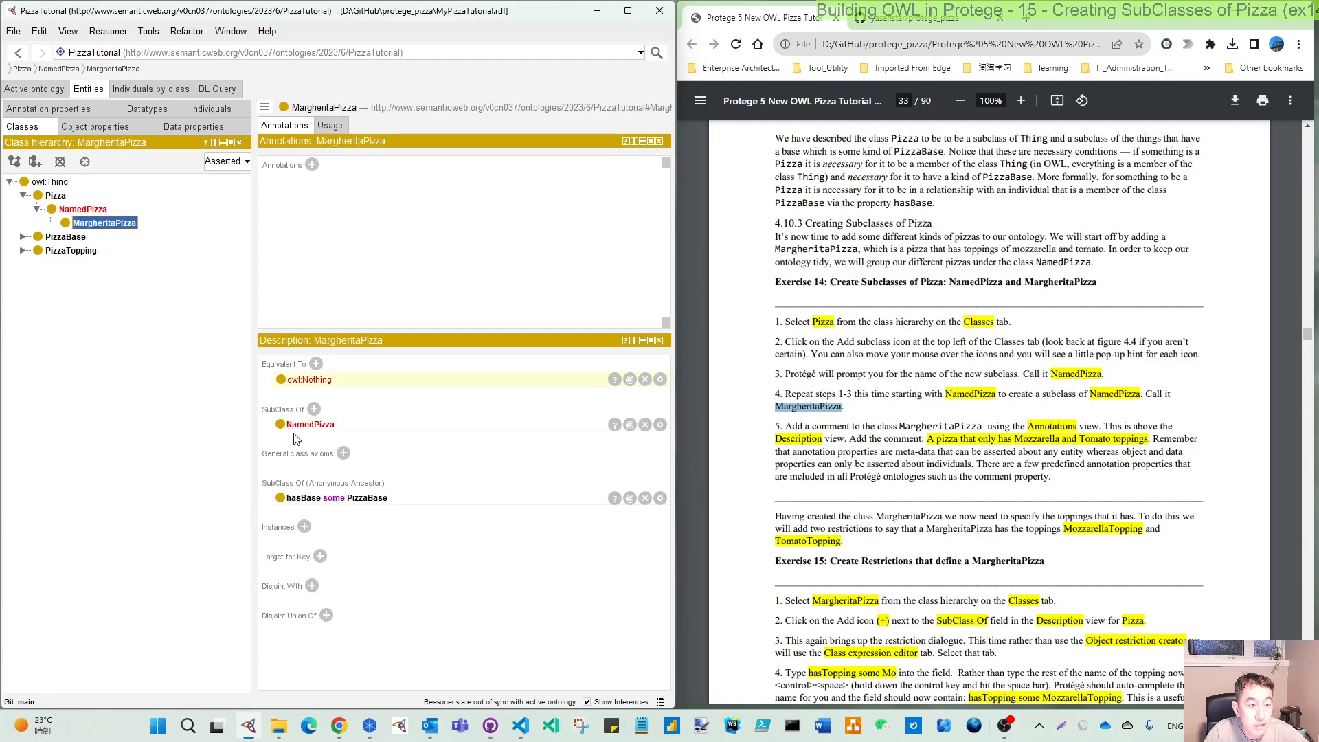
click(12, 32)
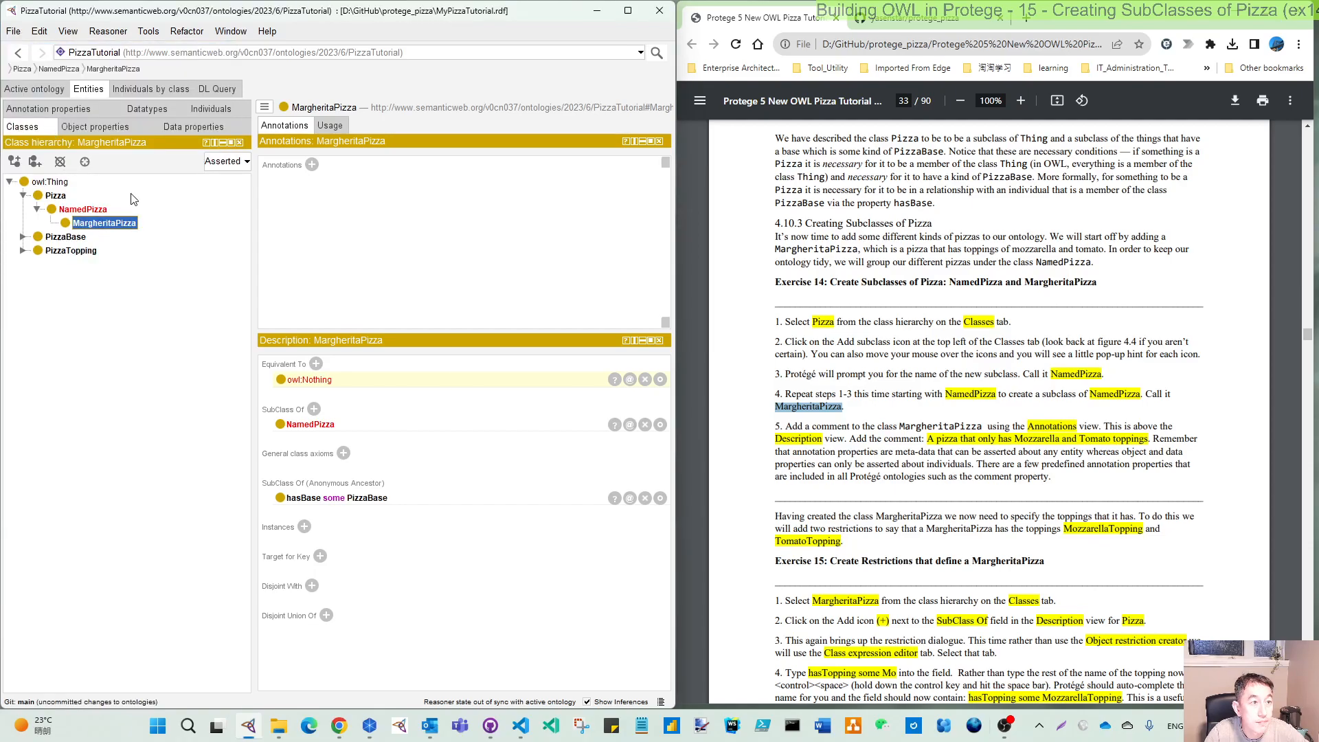
Step: Synchronize the reasoner from the Reasoner menu
click(107, 31)
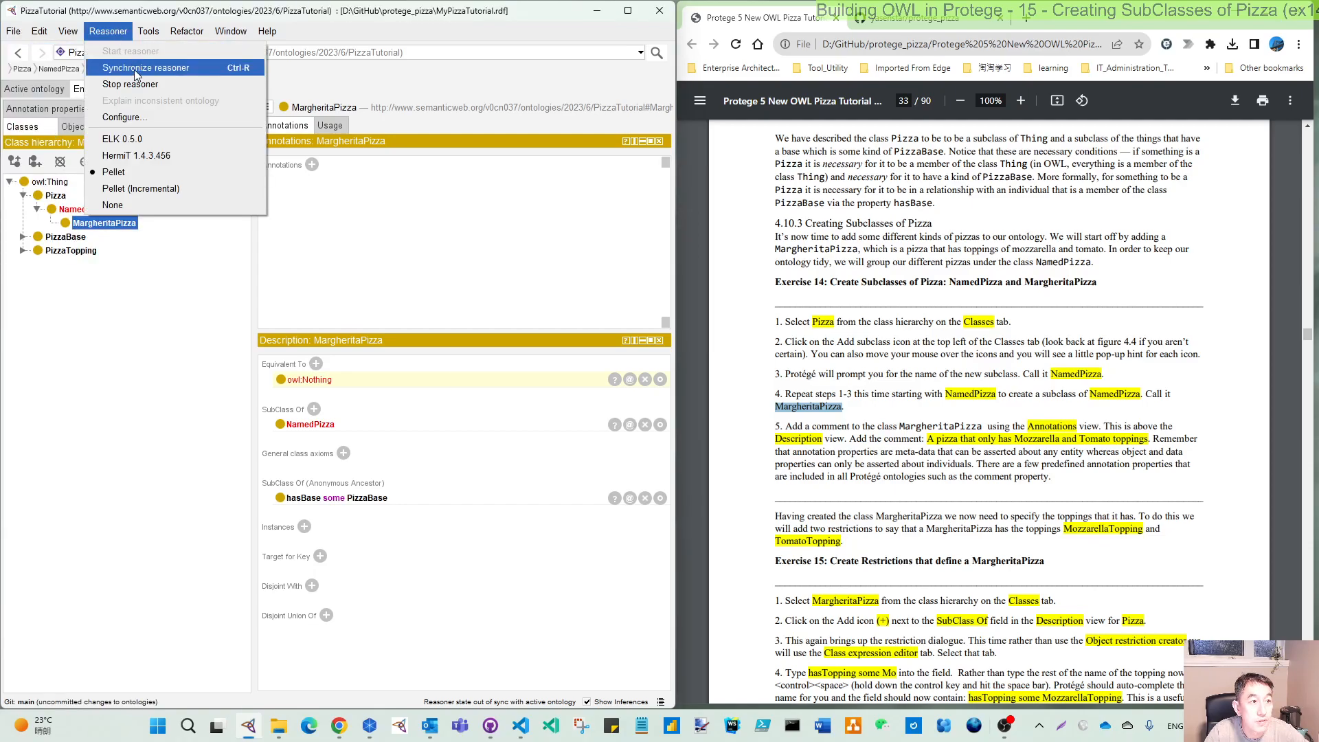
click(123, 66)
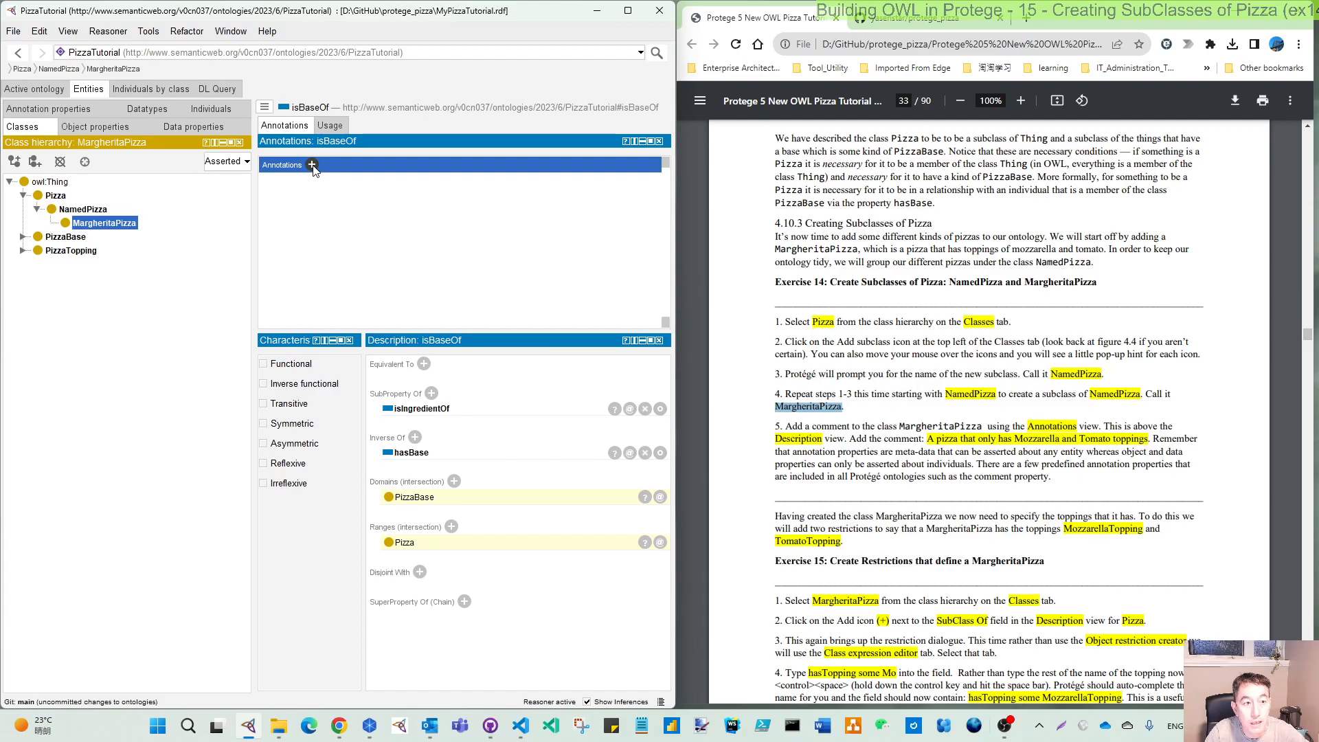
mouse_move(864, 456)
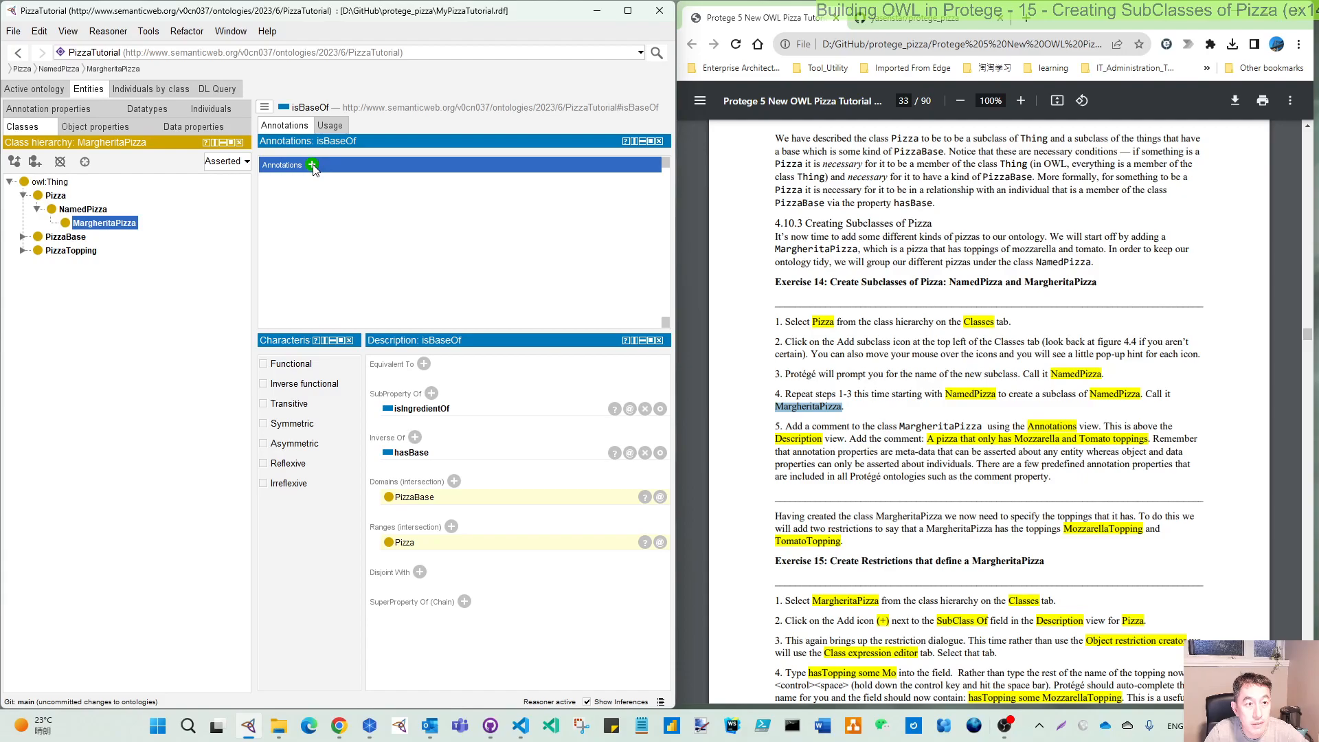
Step: Add an rdfs:comment annotation reading "A pizza that only has Mozzarella and Tomato toppings"
click(312, 164)
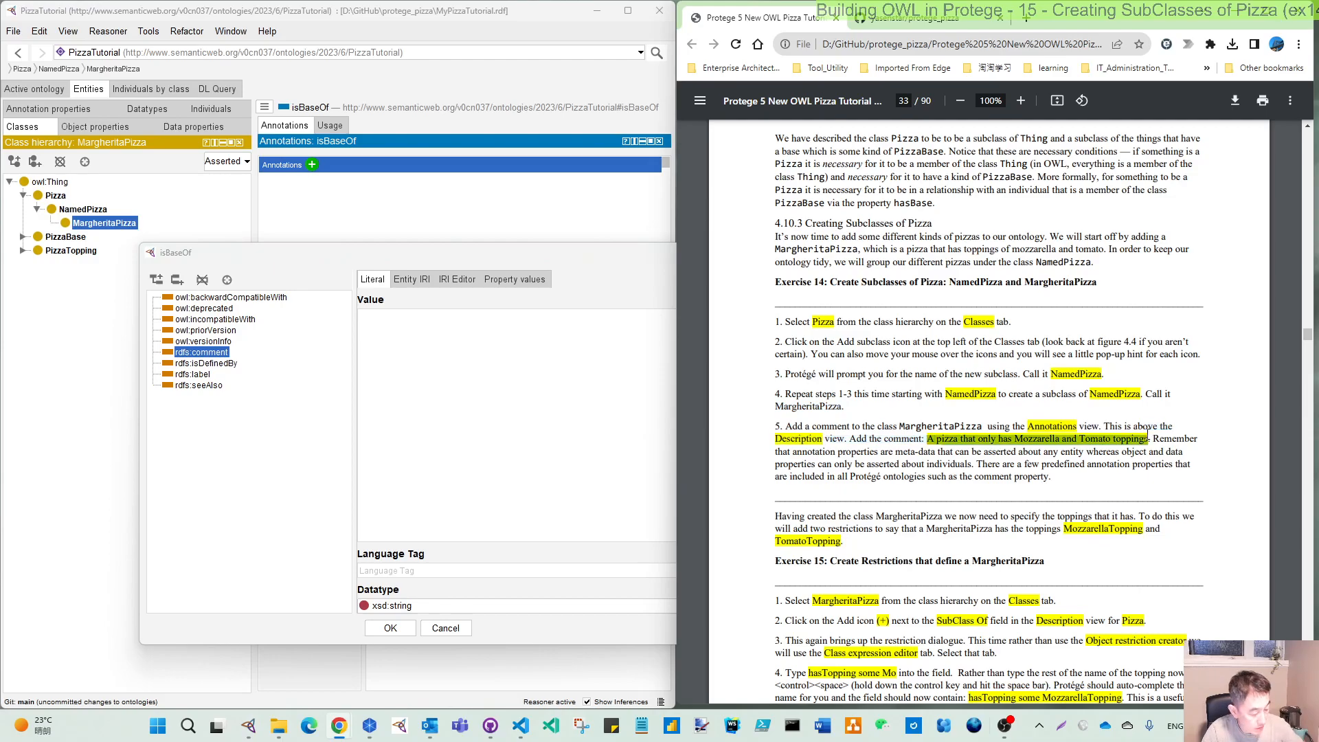
text(A pizza that only has Mozzarella and Tomato toppings)
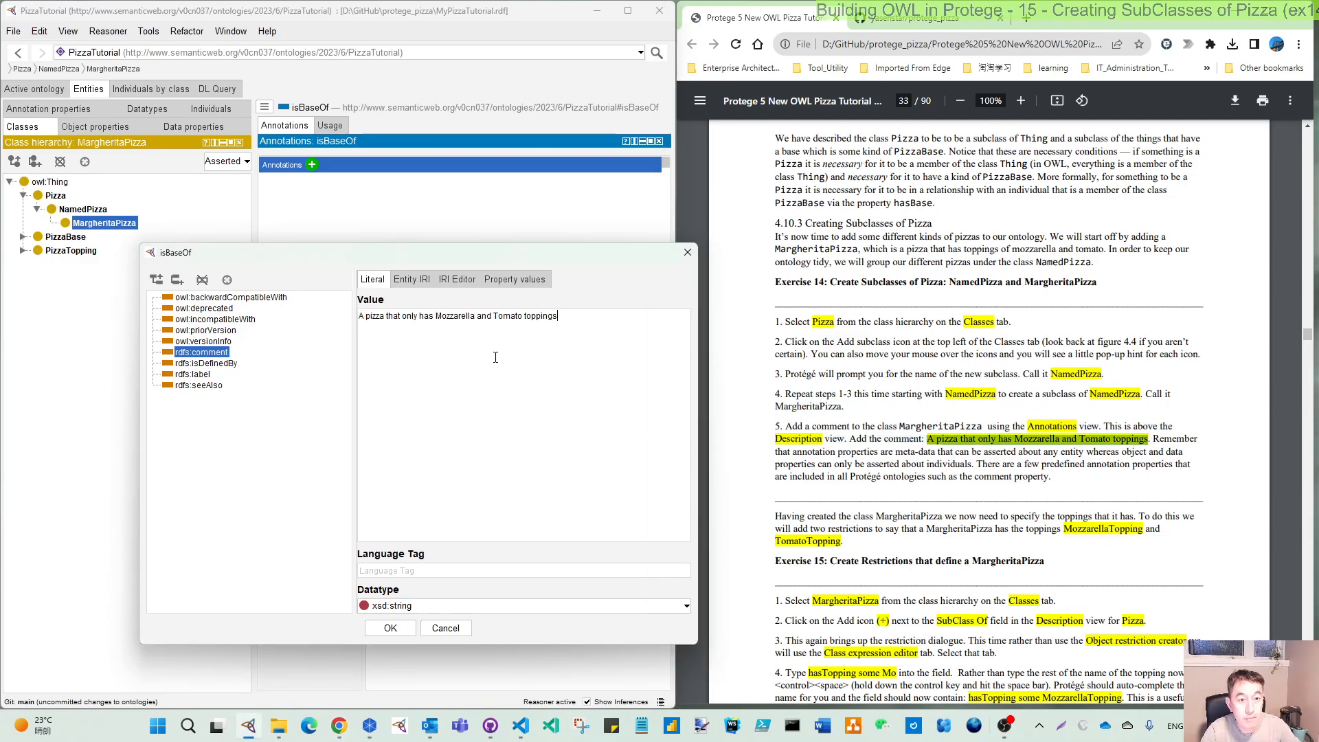
mouse_move(438, 444)
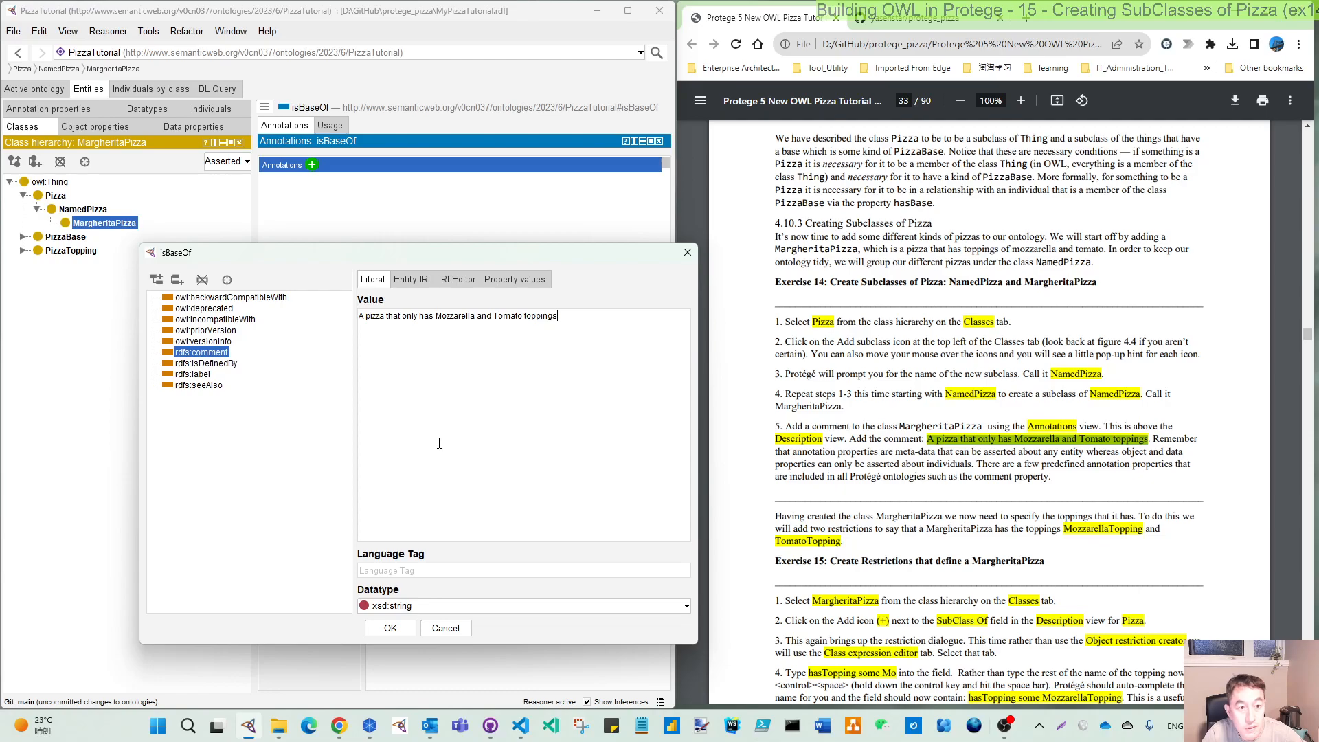
mouse_move(297, 377)
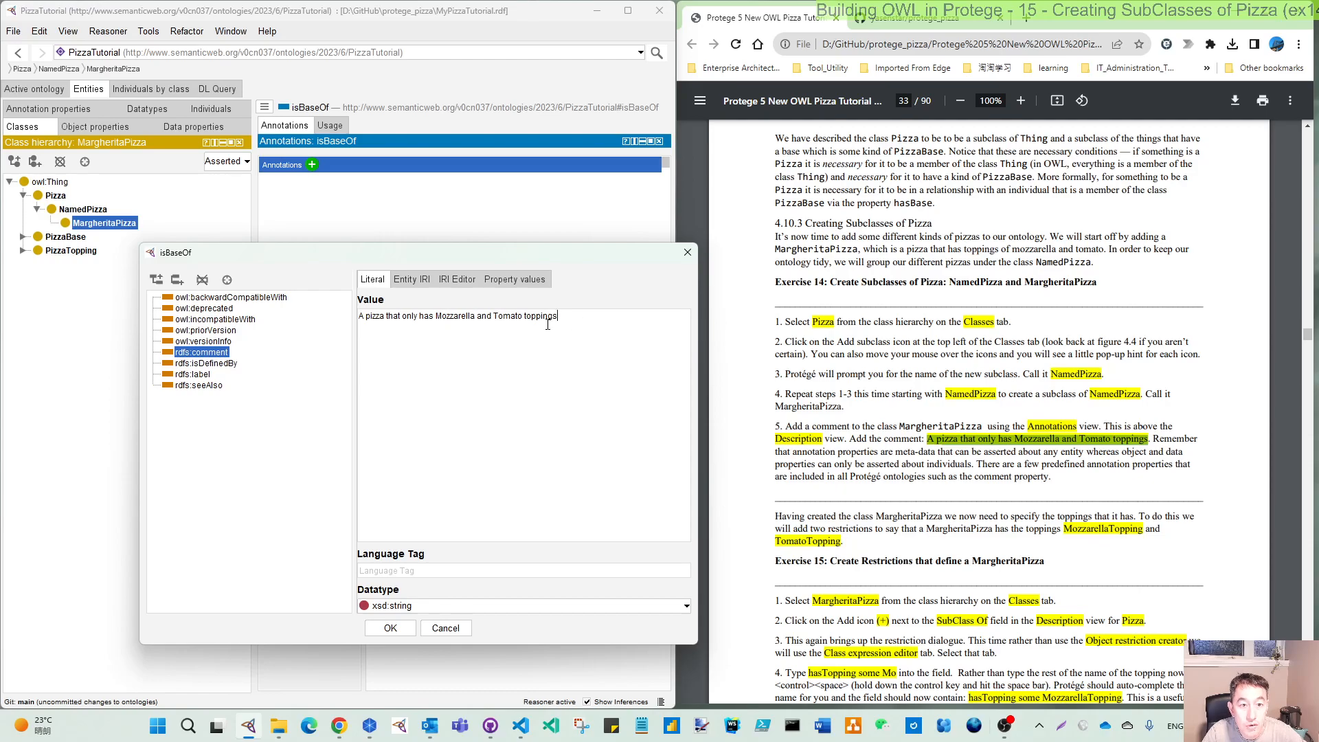
mouse_move(1017, 480)
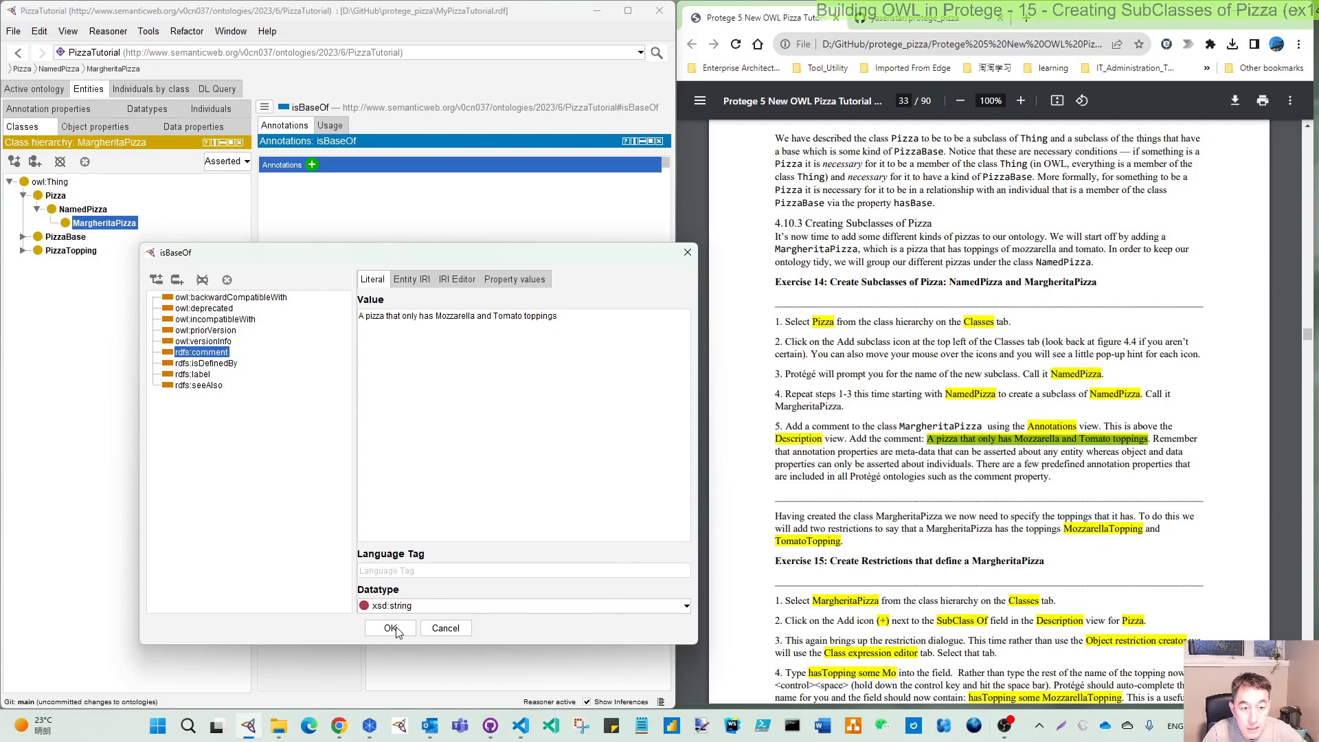
click(388, 628)
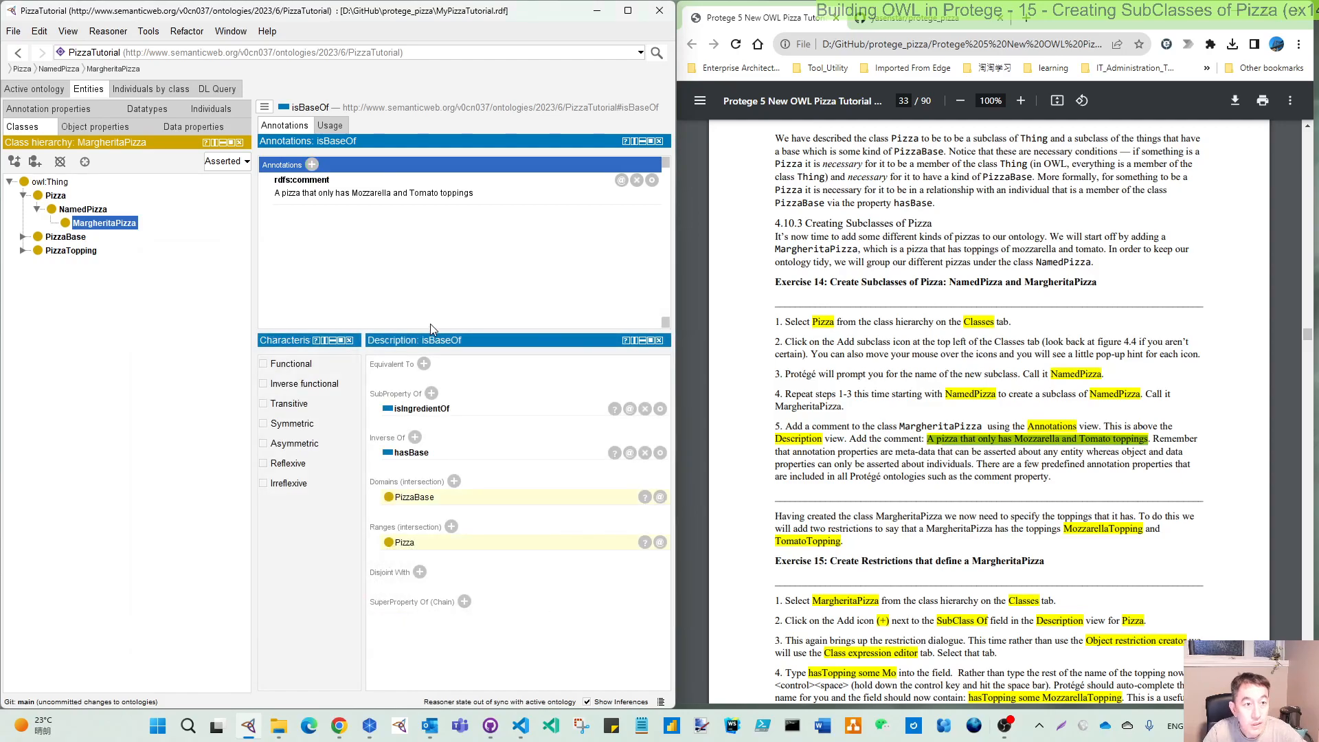
mouse_move(186, 301)
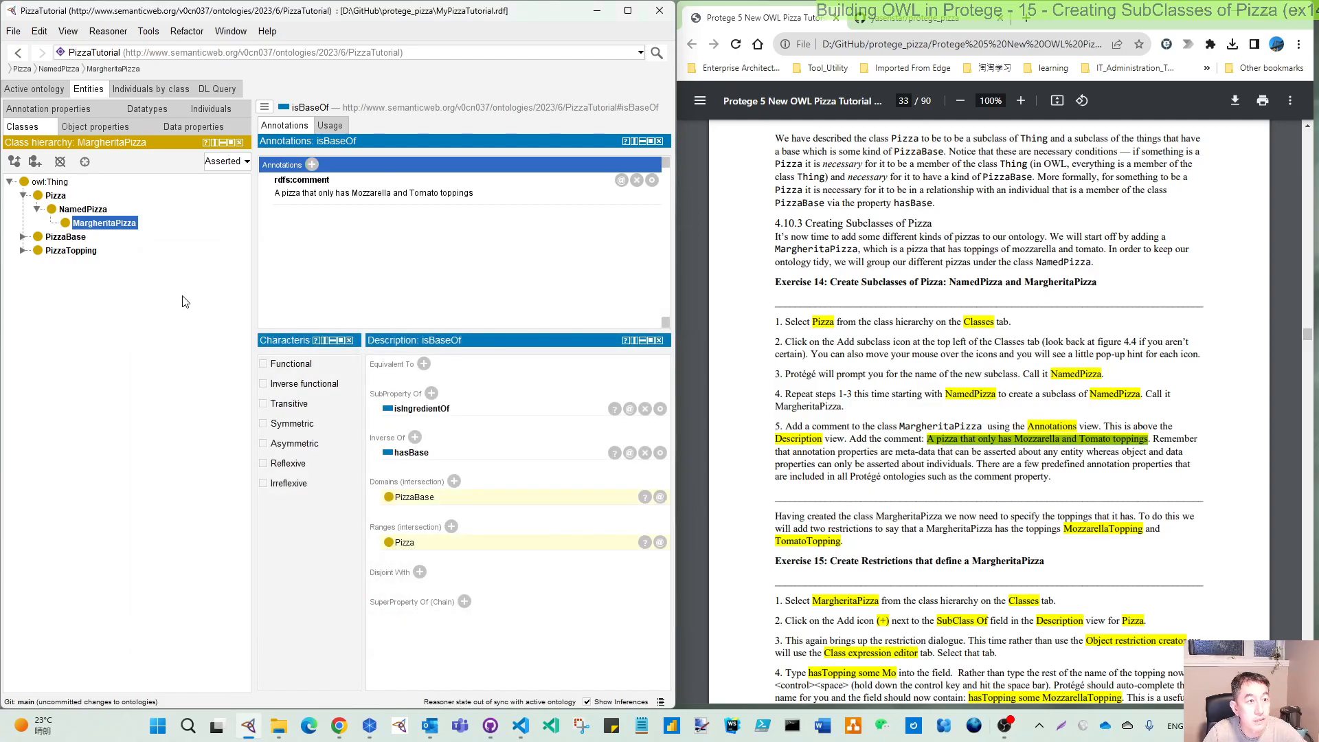
mouse_move(84, 209)
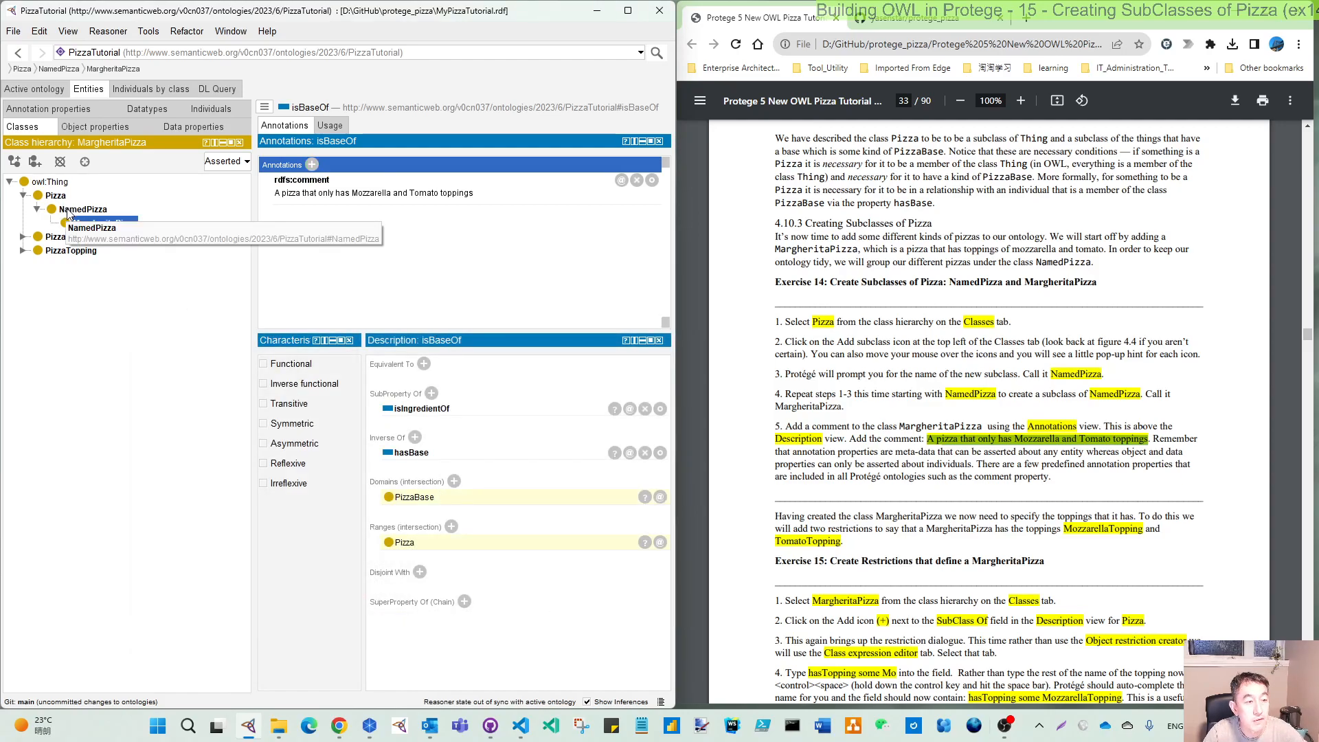
Step: Resynchronize the reasoner and show MargheritaPizza's description as a subclass of NamedPizza
click(103, 223)
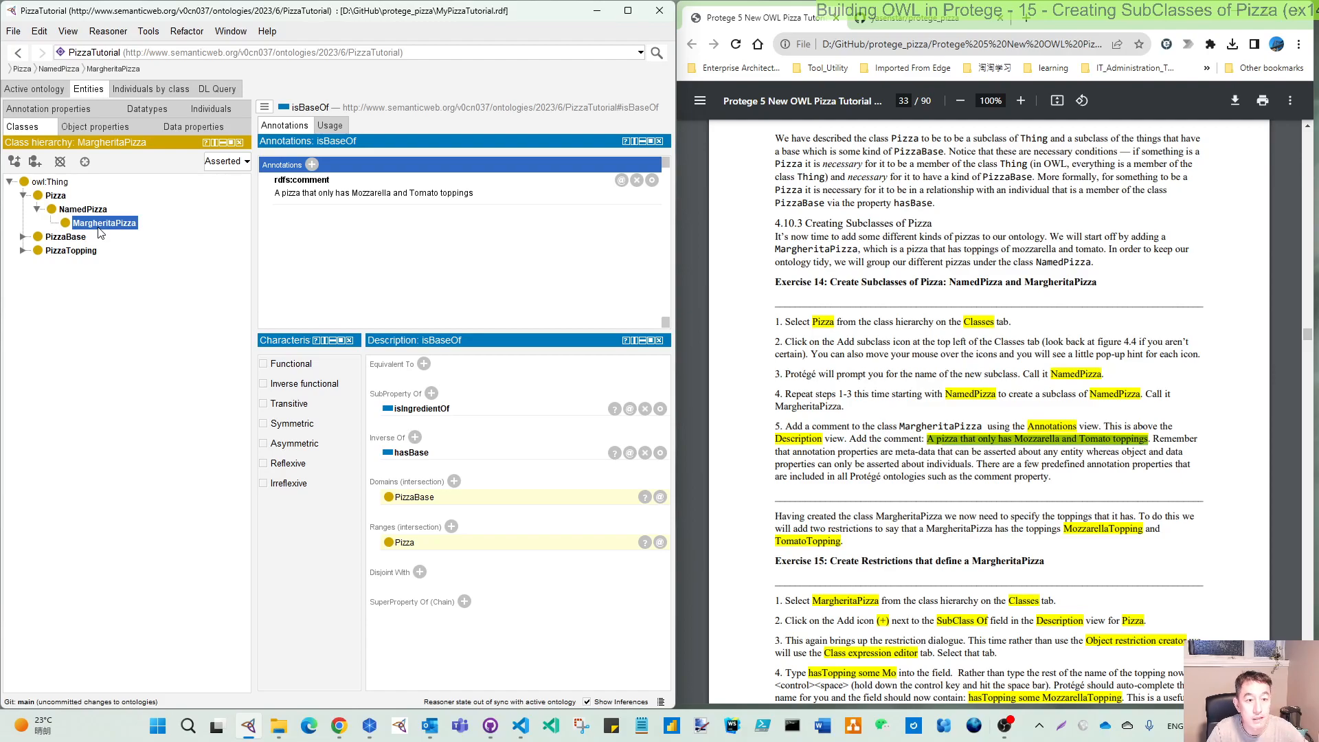
click(107, 31)
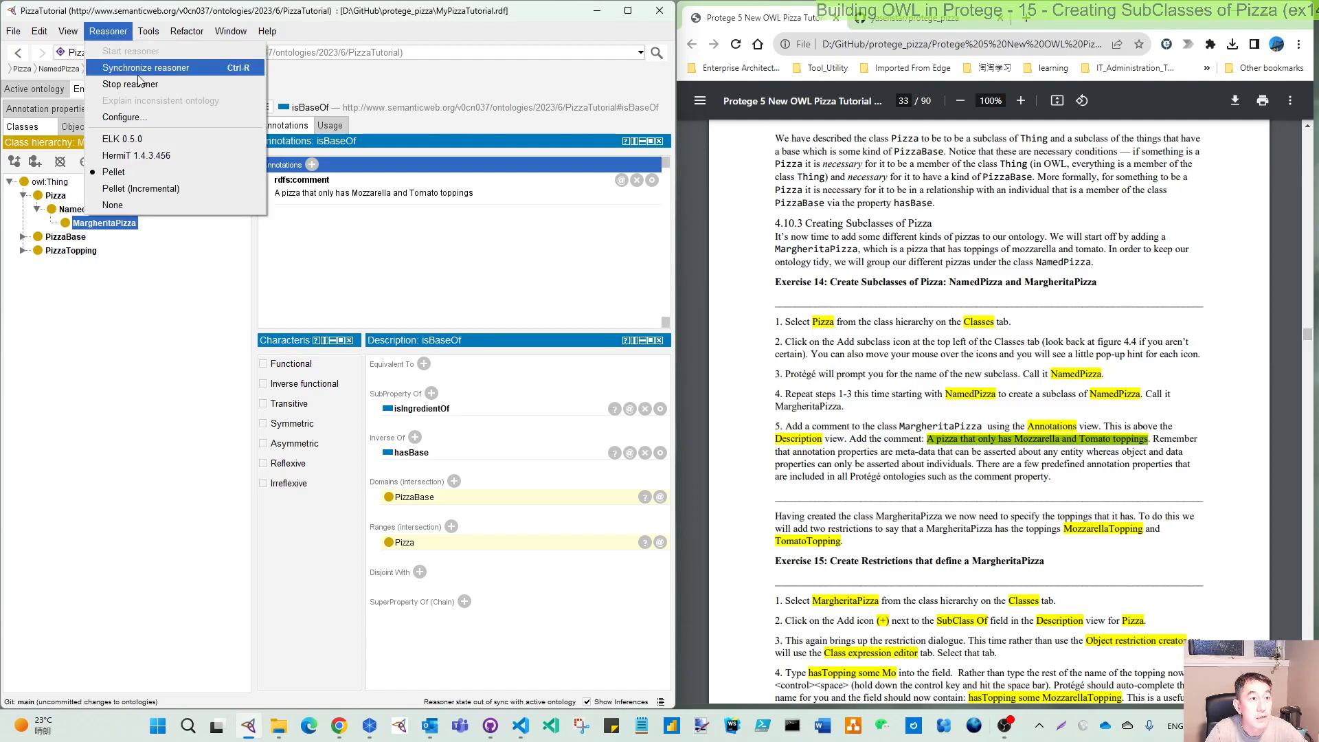
click(130, 51)
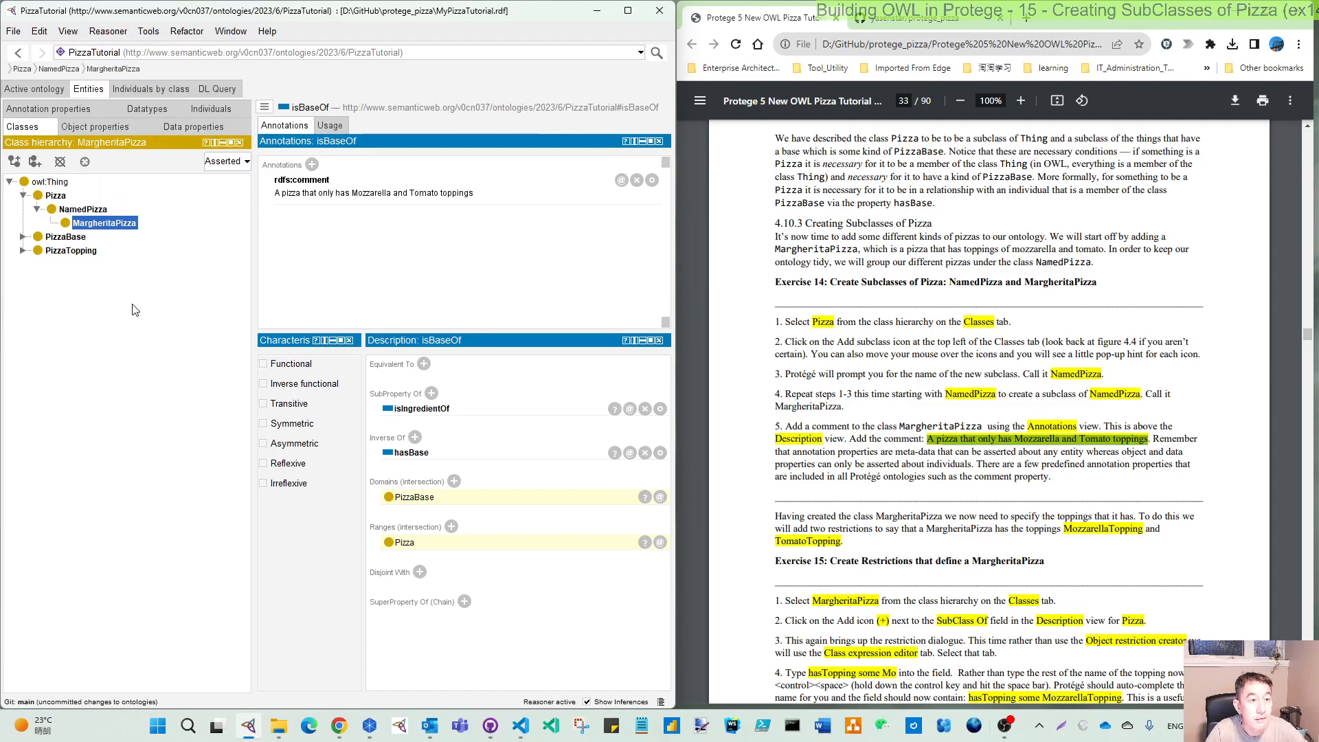
click(104, 222)
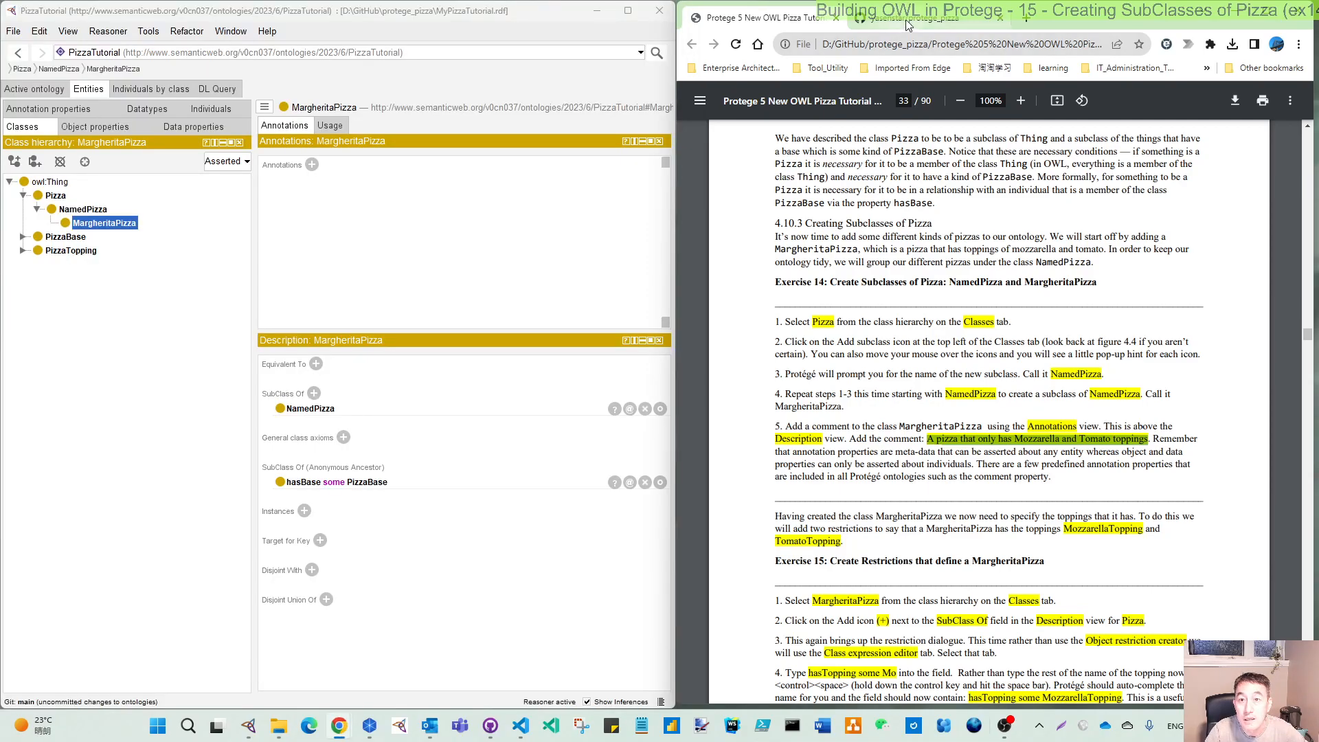
Step: Switch to the GitHub repository and view the snapshot_models folder of exercise files
click(925, 17)
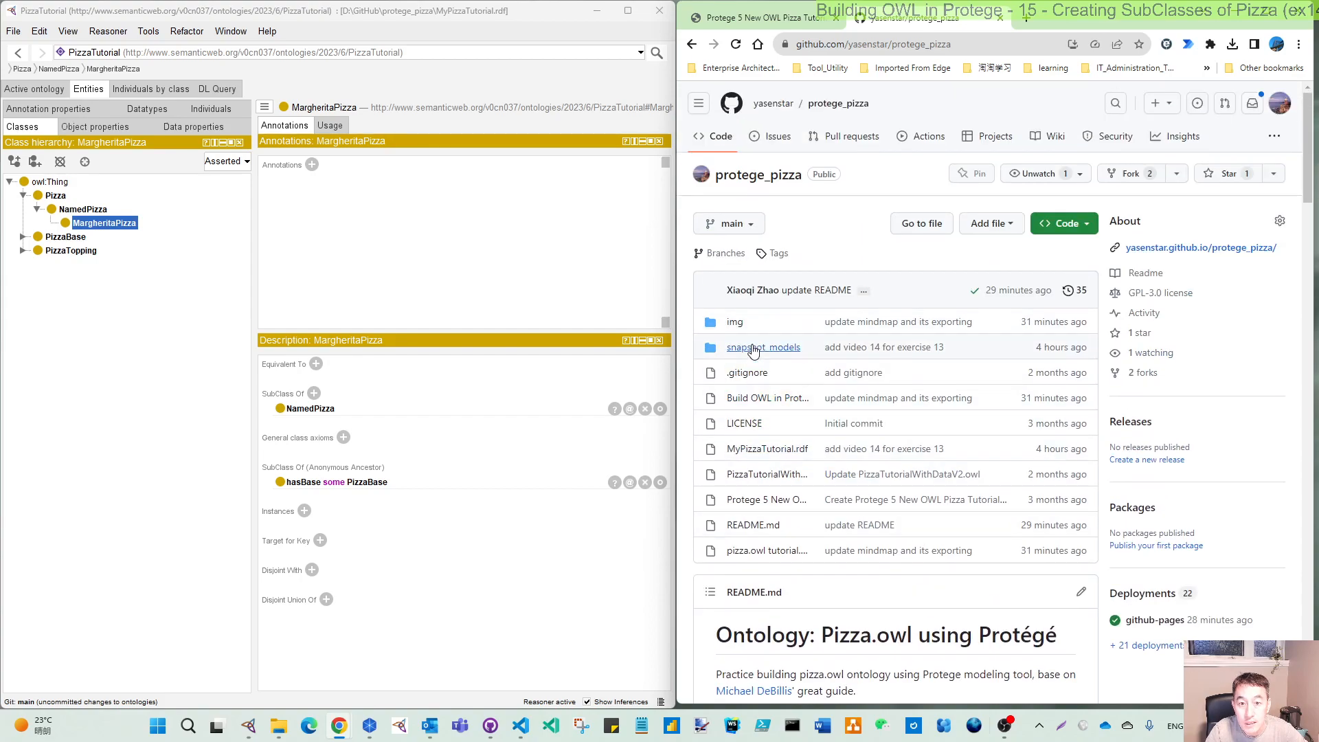
click(764, 346)
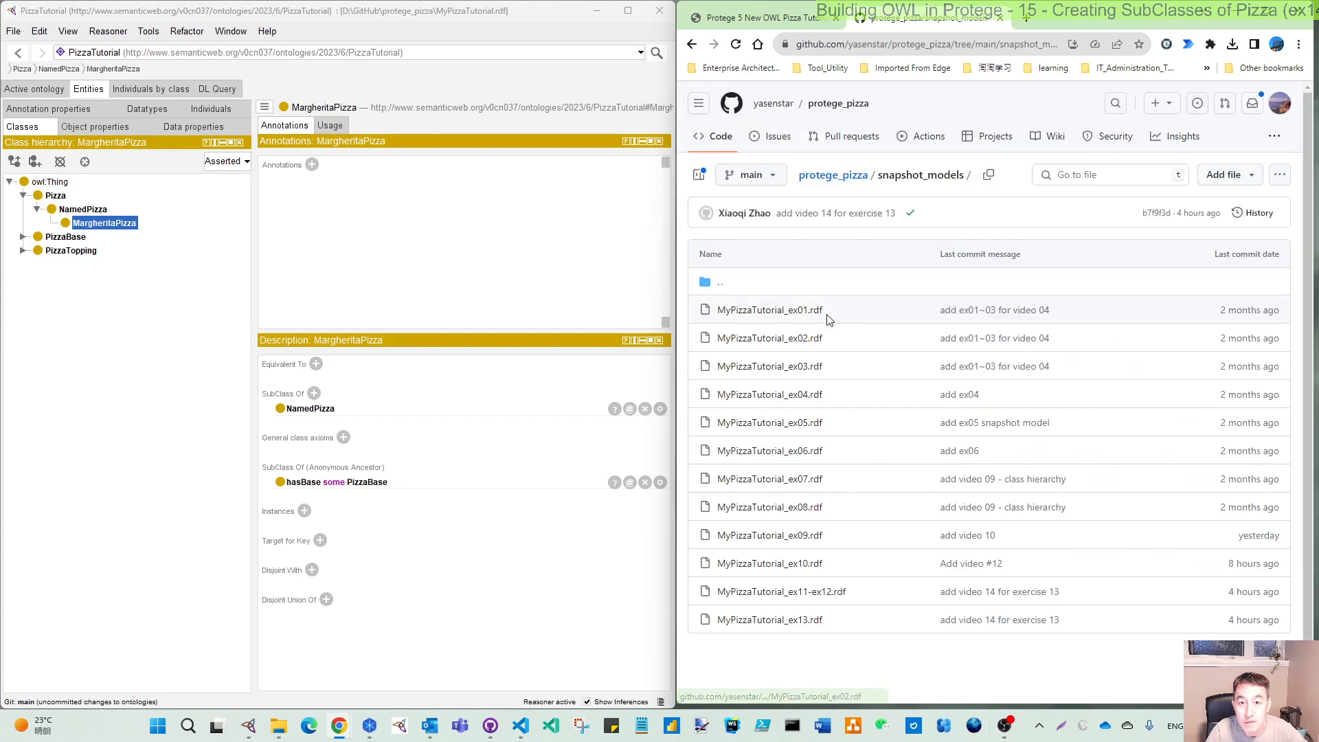
mouse_move(849, 658)
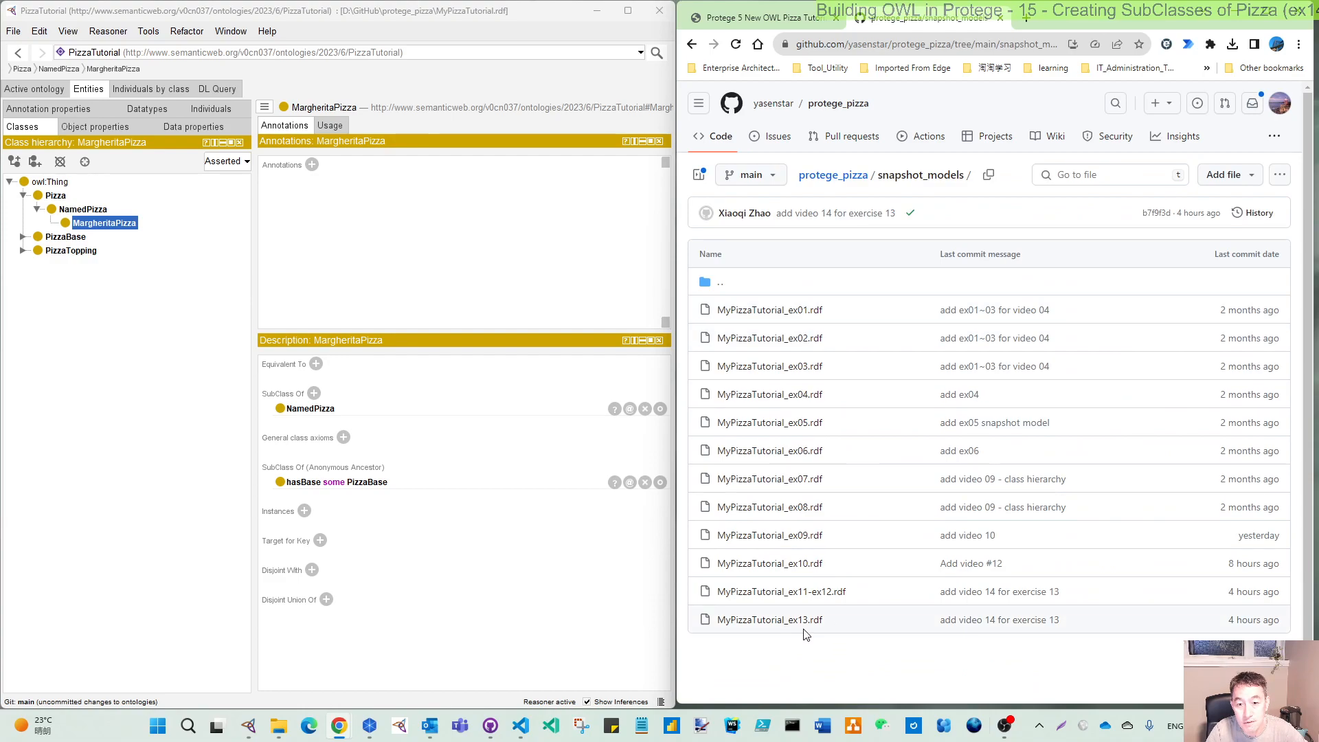
mouse_move(768, 451)
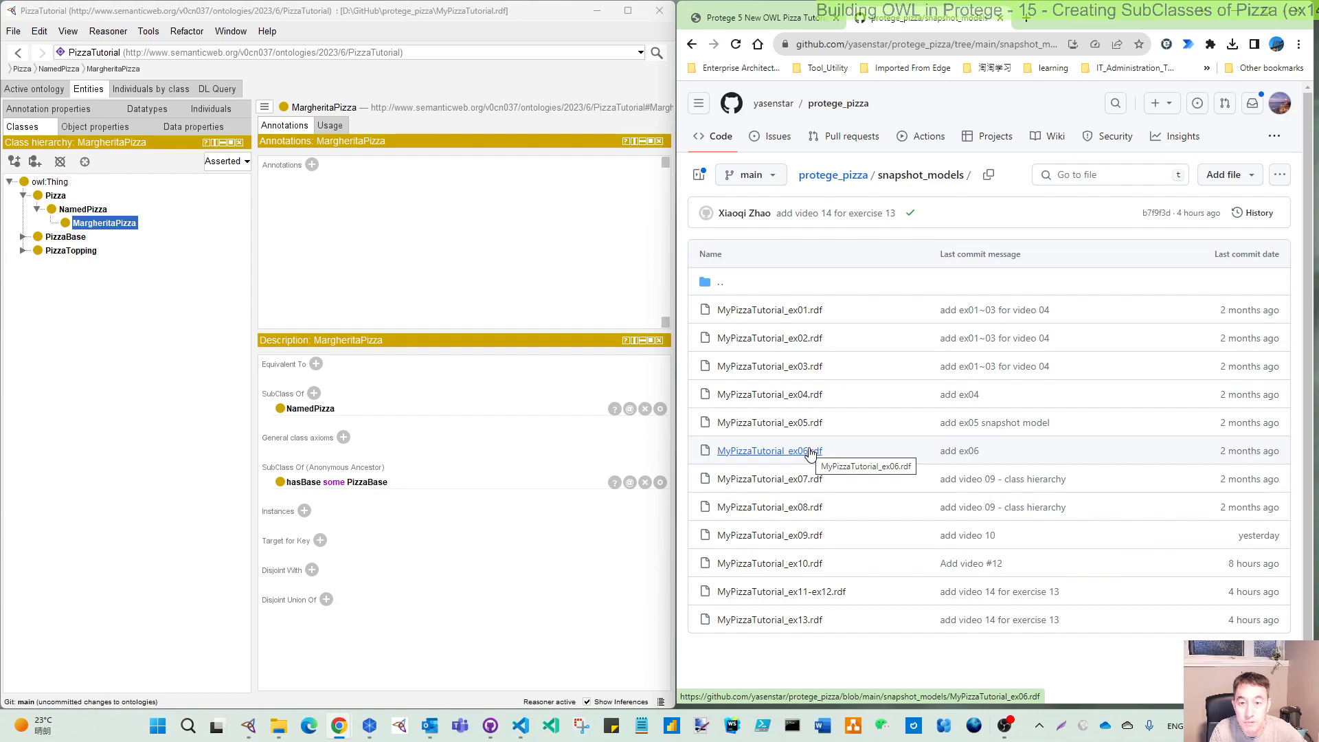
mouse_move(766, 478)
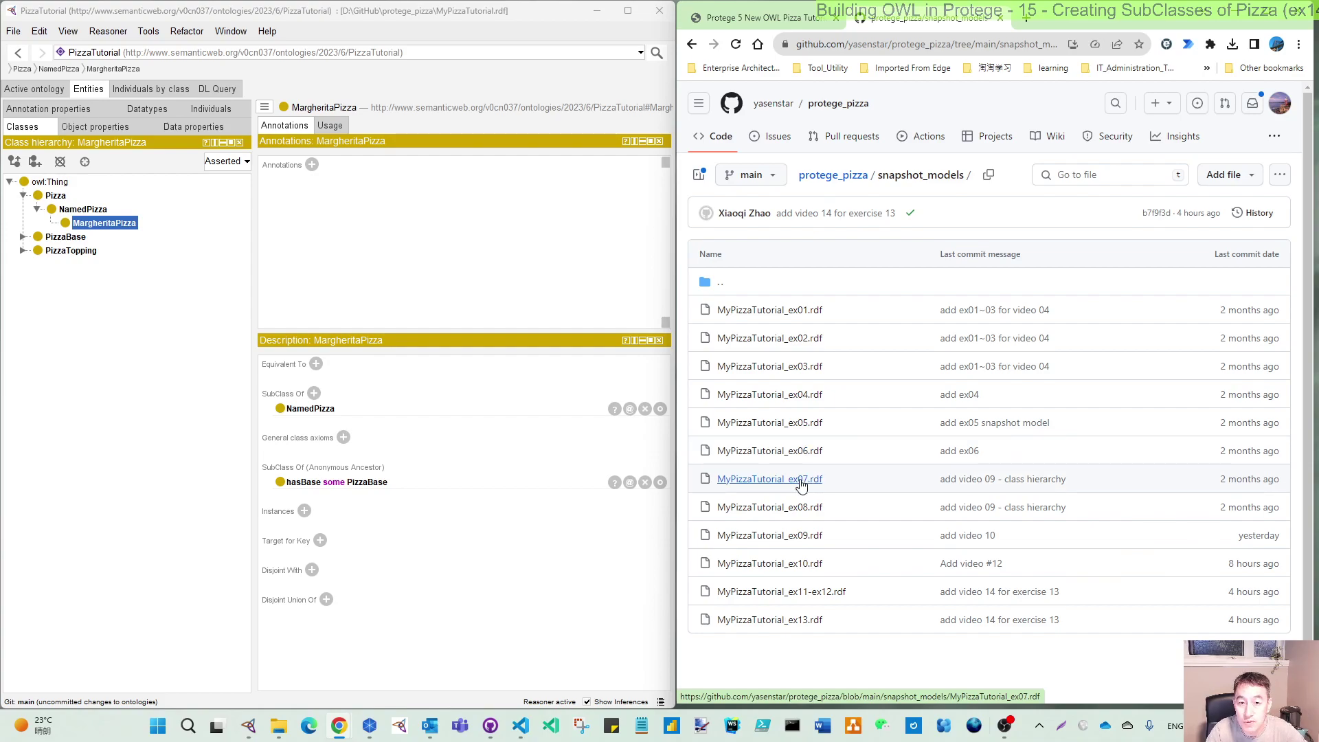
mouse_move(811, 487)
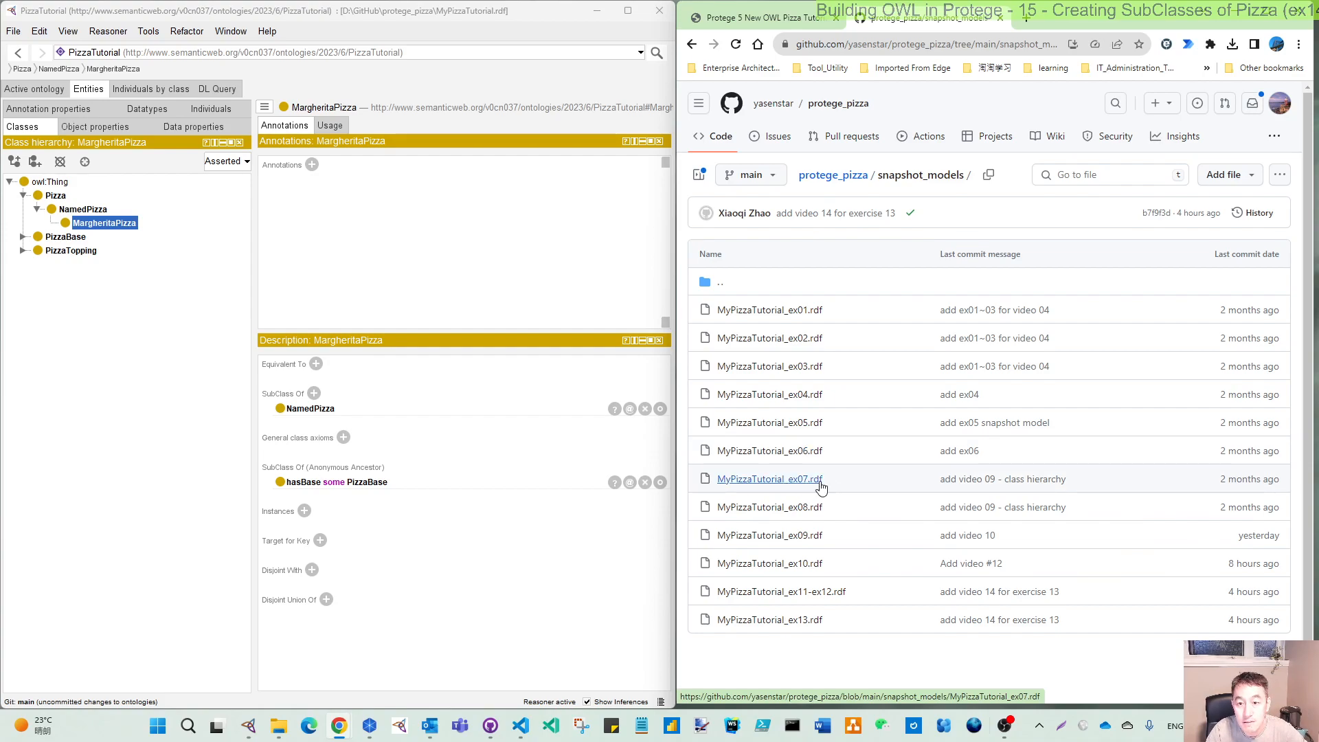
mouse_move(711, 92)
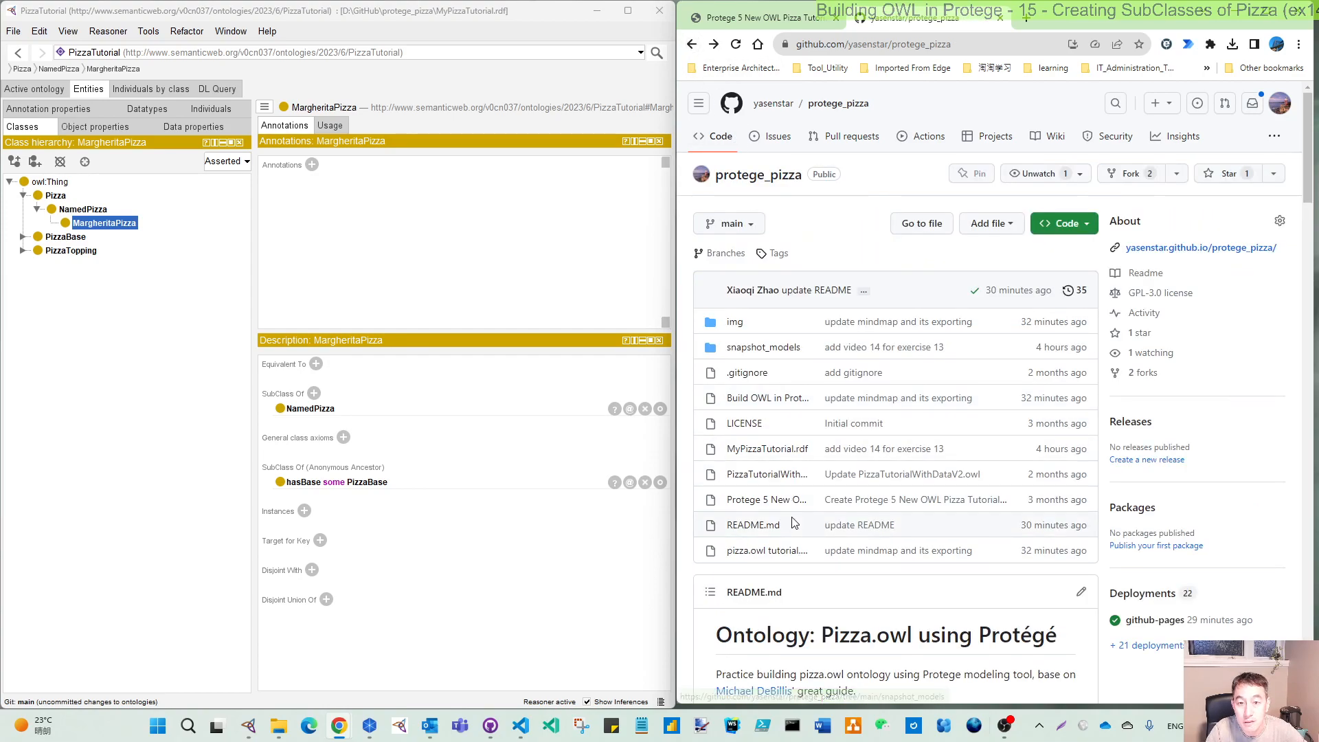
mouse_move(765, 397)
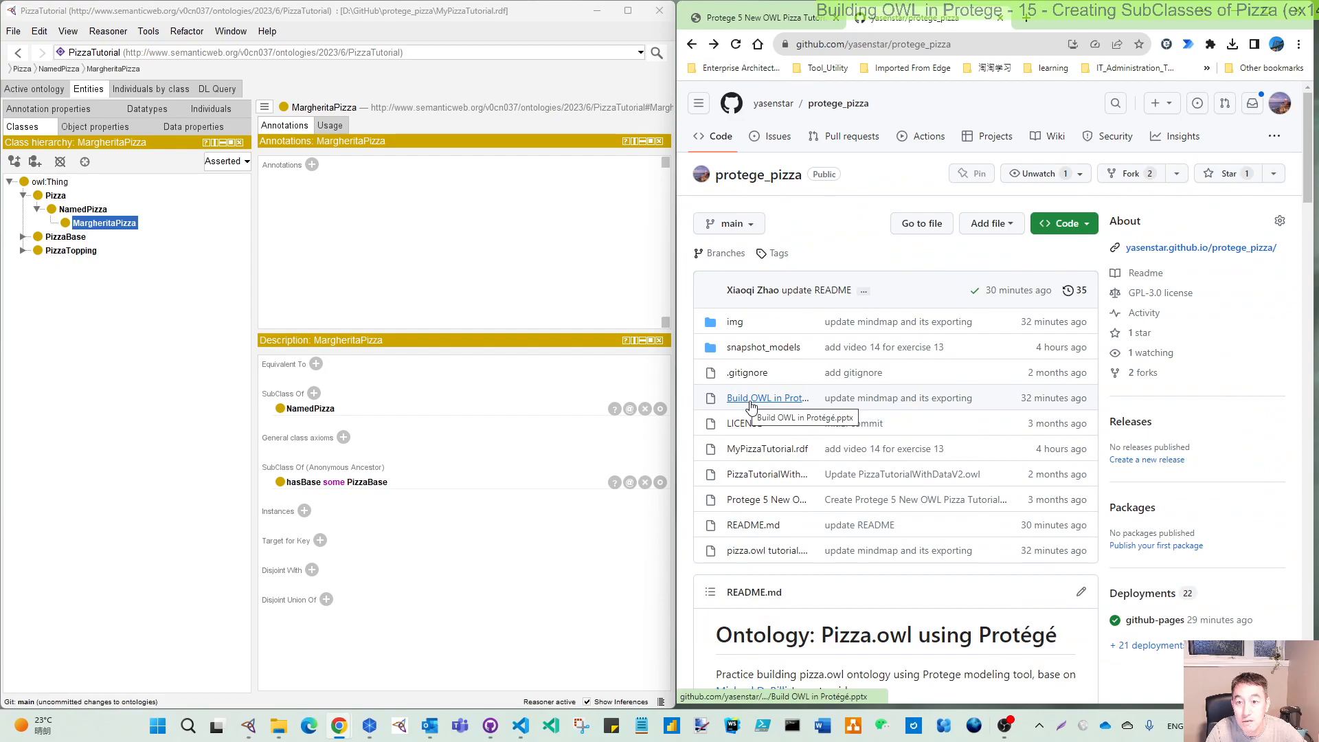
mouse_move(780, 461)
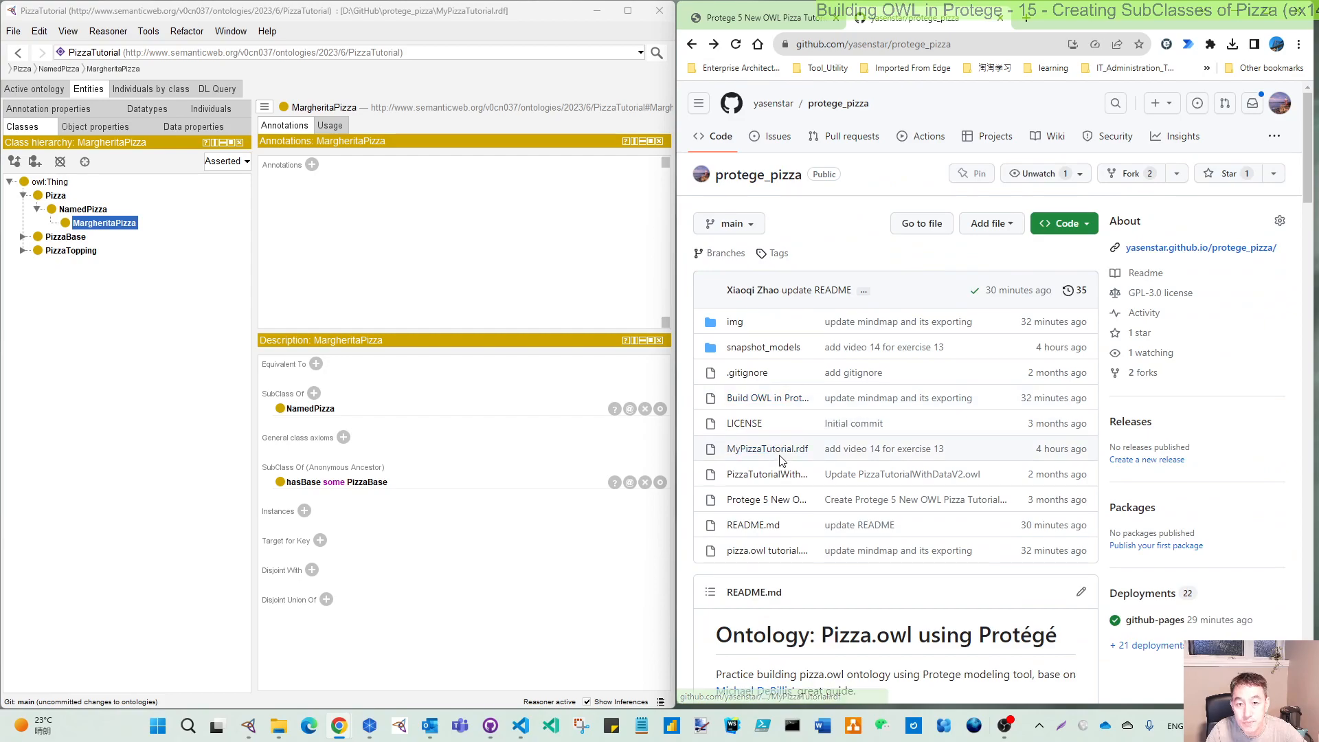
mouse_move(765, 448)
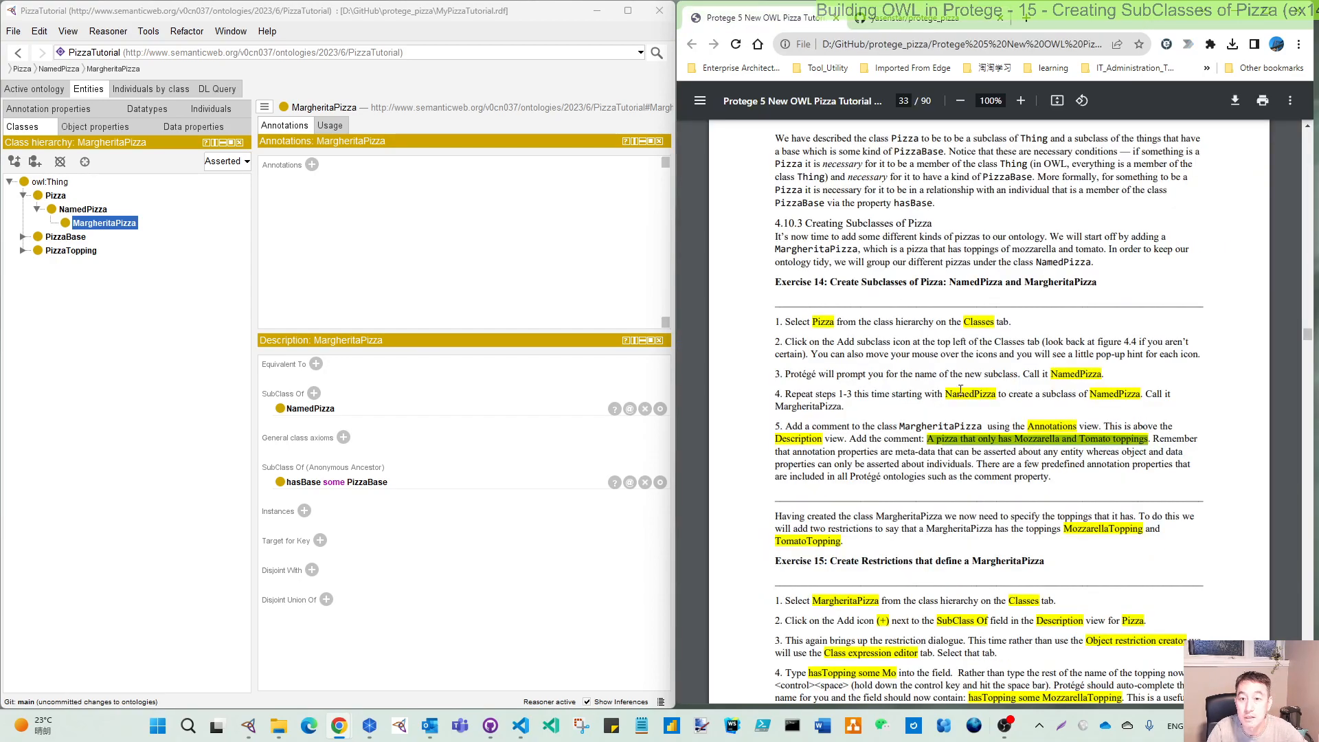
Step: Scroll the tutorial PDF down to the Exercise 14 and Exercise 15 instructions
scroll(down, 3)
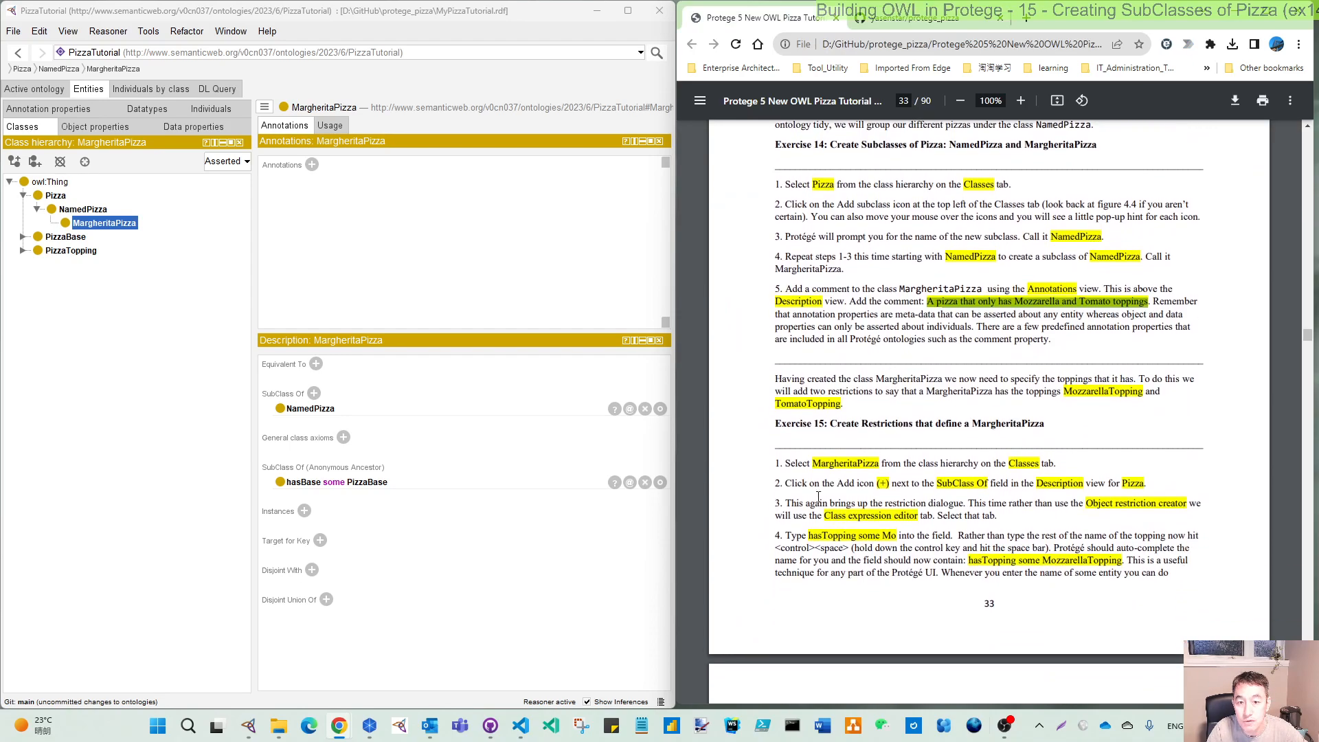